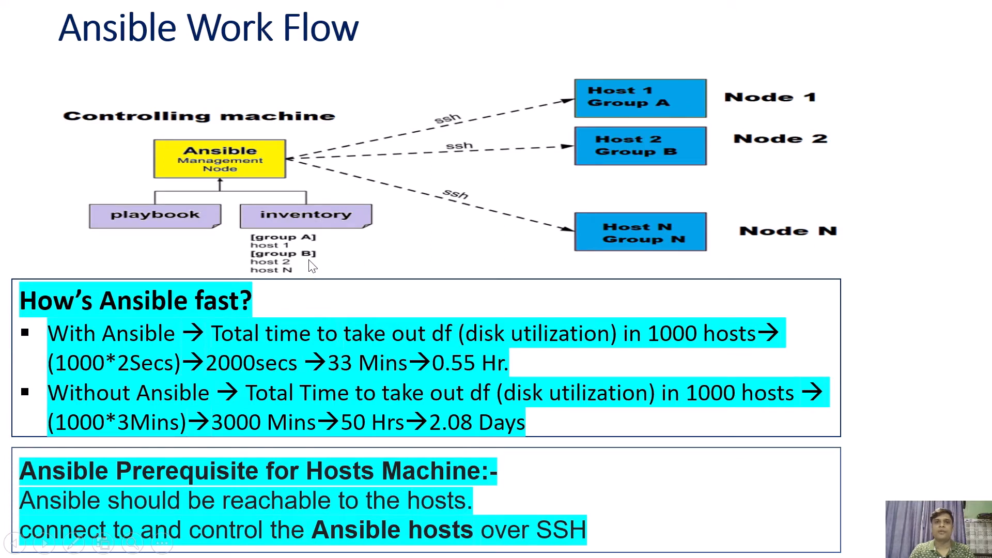
{"action": "mouse_move", "coordinate": [409, 109]}
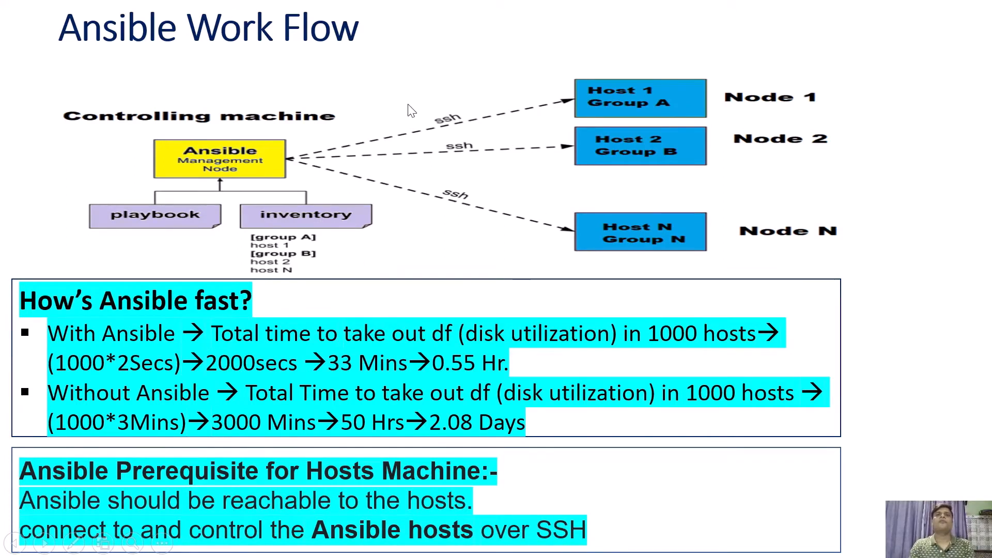
{"action": "mouse_move", "coordinate": [462, 6]}
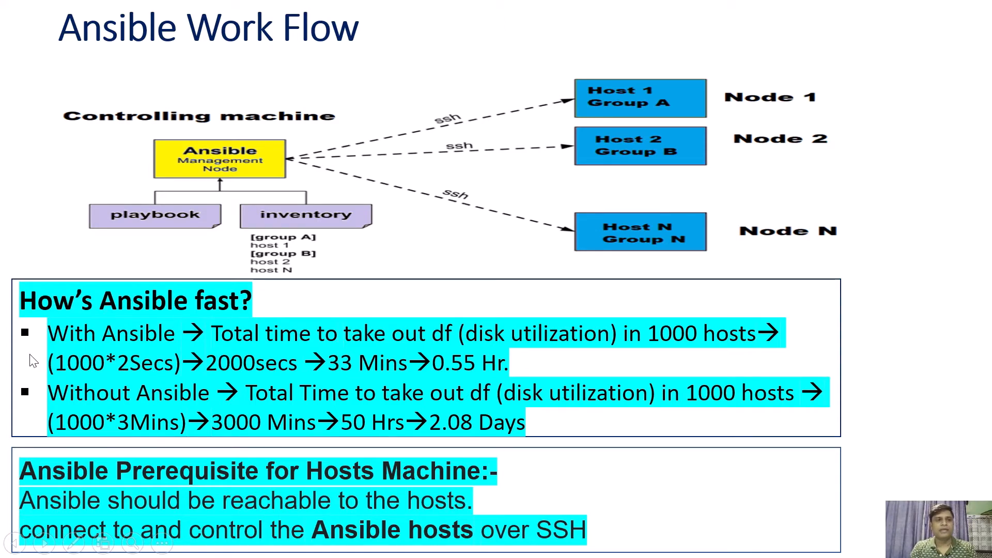
{"action": "mouse_move", "coordinate": [414, 430]}
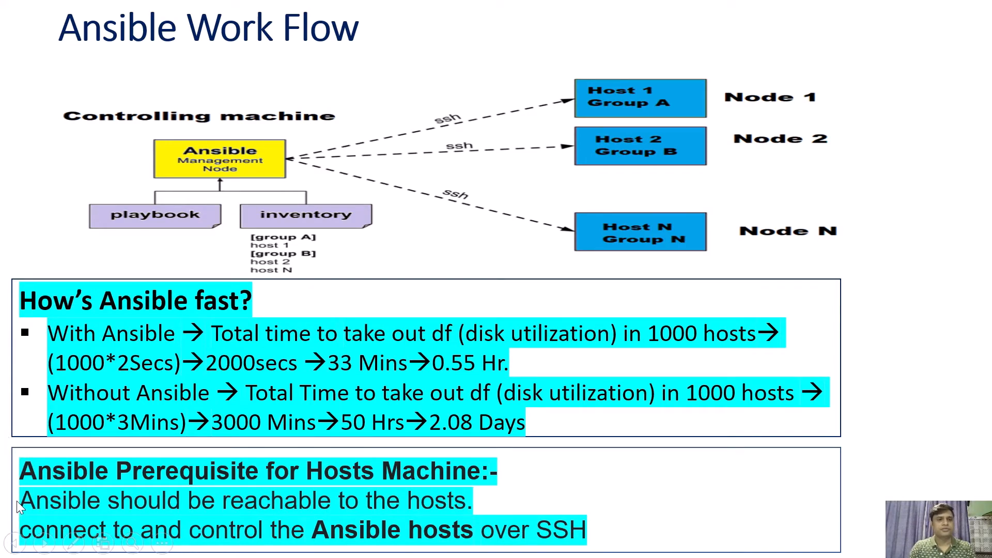
{"action": "mouse_move", "coordinate": [522, 150]}
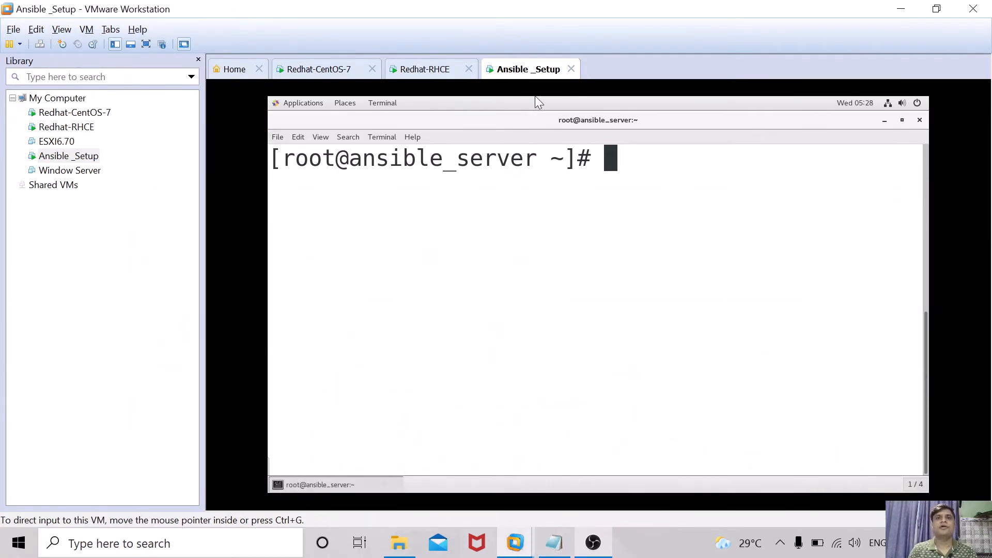
{"action": "mouse_move", "coordinate": [518, 69]}
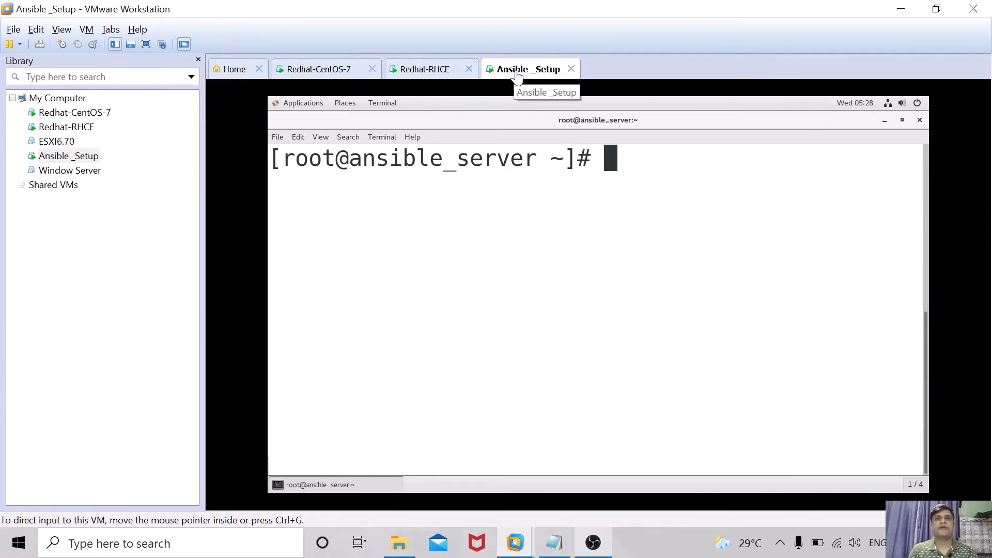
{"action": "mouse_move", "coordinate": [389, 26]}
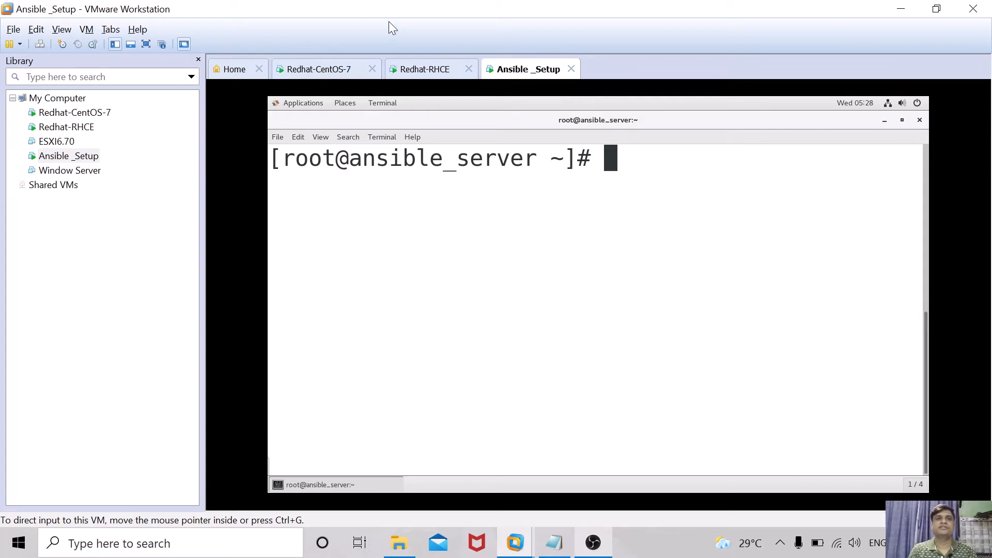
{"action": "mouse_move", "coordinate": [424, 69]}
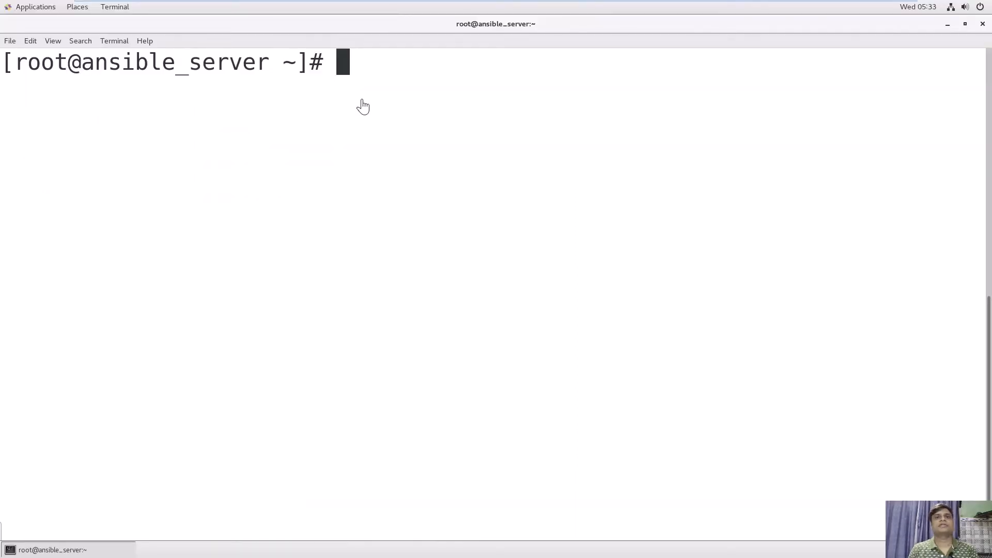
{"action": "mouse_move", "coordinate": [134, 64]}
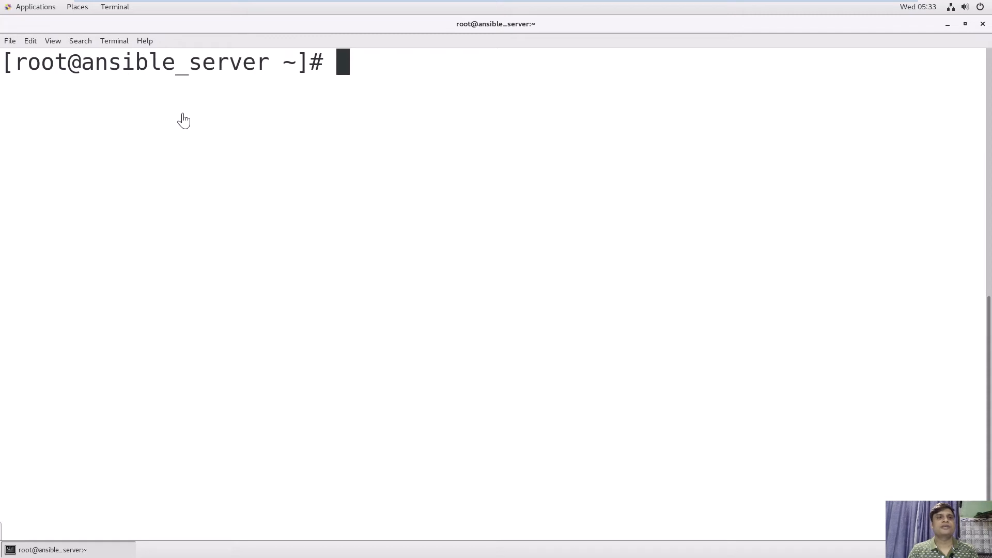
{"action": "mouse_move", "coordinate": [353, 68]}
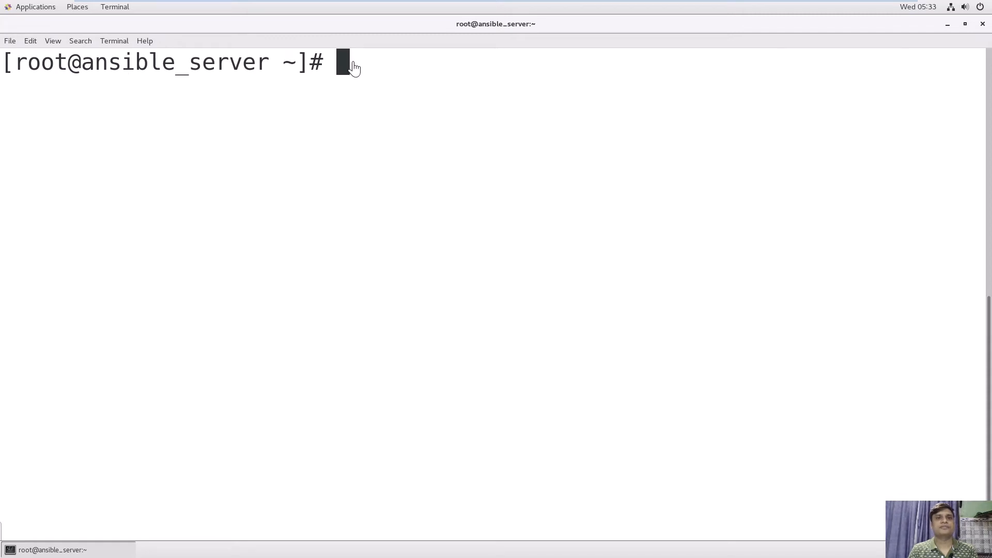
Install the epel-release package with yum install epel-release* -y.
{"action": "type", "text": "yum install"}
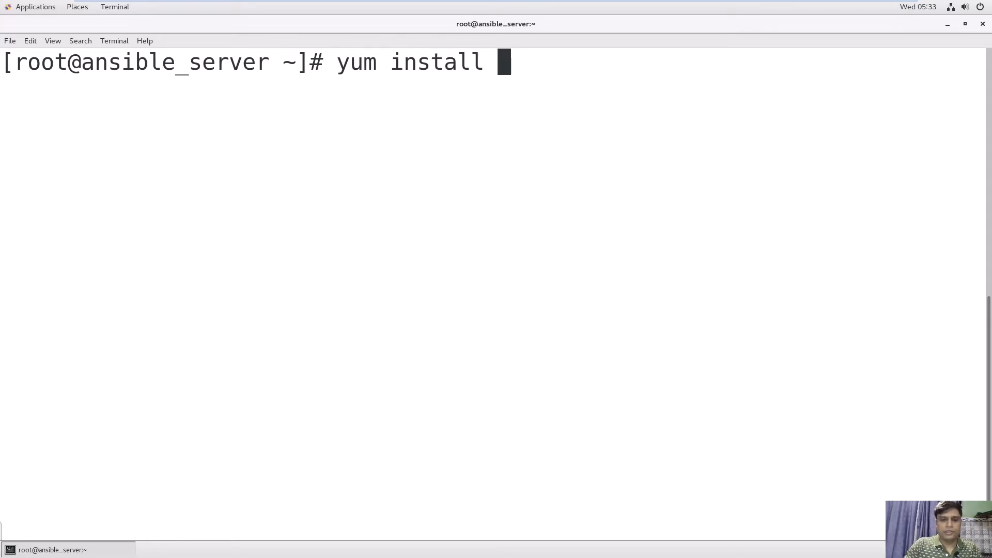
{"action": "type", "text": "epel"}
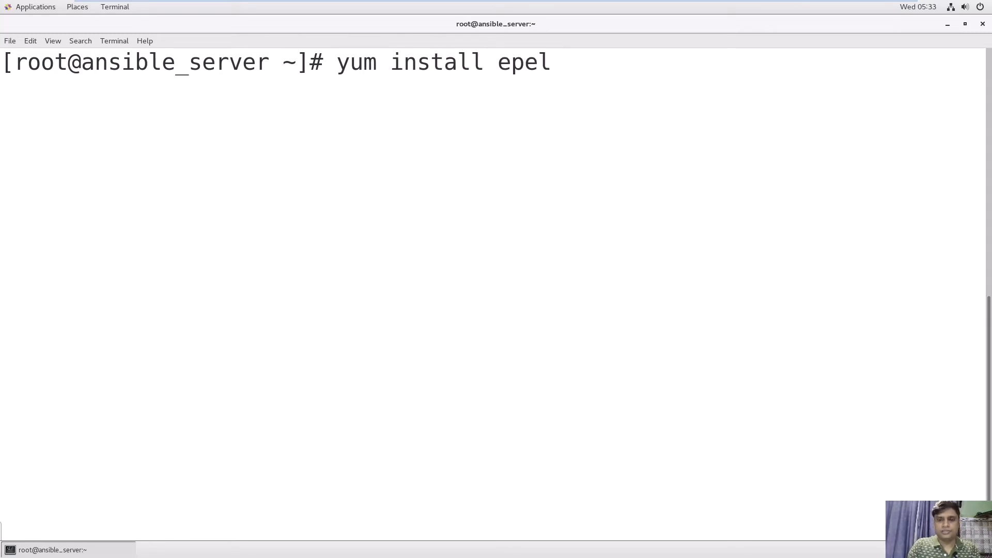
{"action": "type", "text": "-rele"}
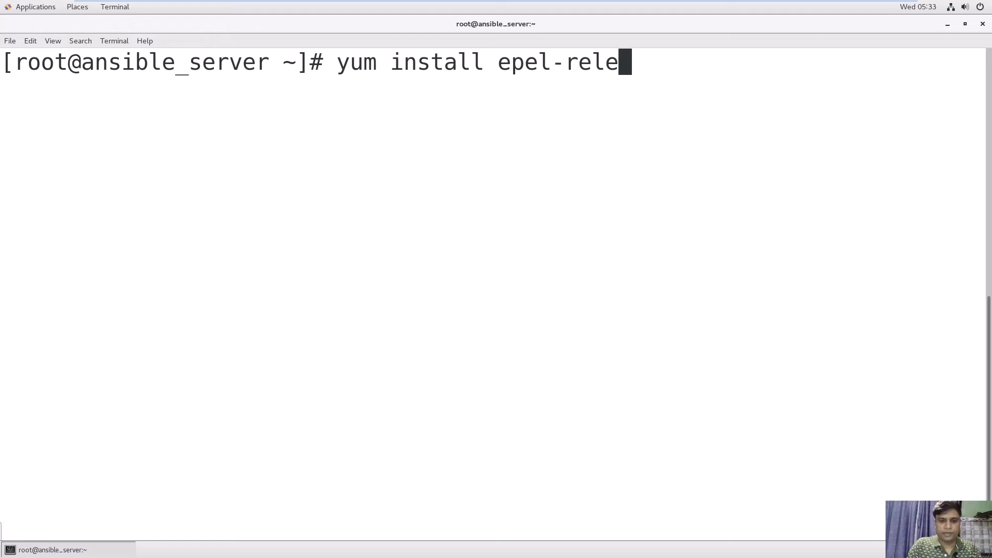
{"action": "type", "text": "ase* -y"}
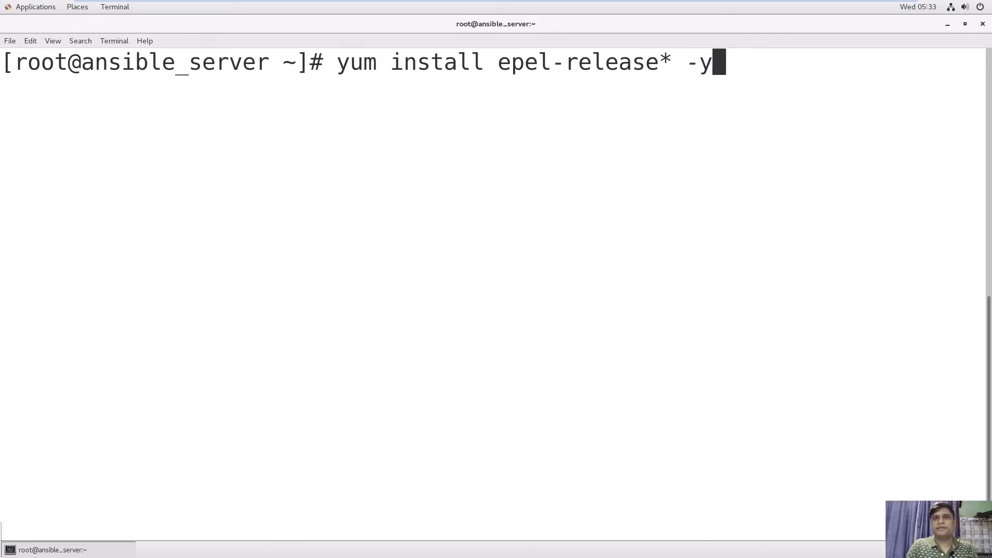
{"action": "key", "text": "Return"}
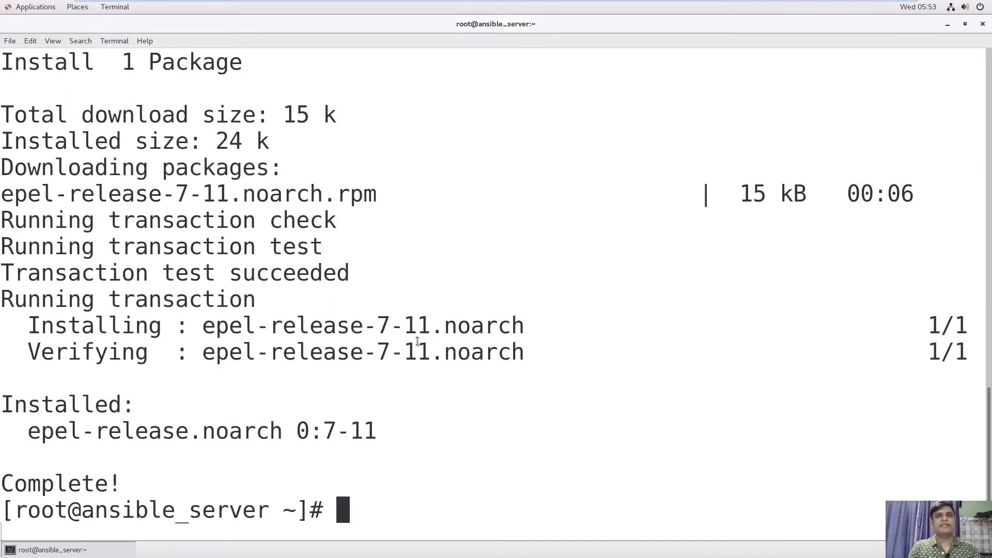
{"action": "type", "text": "clear"}
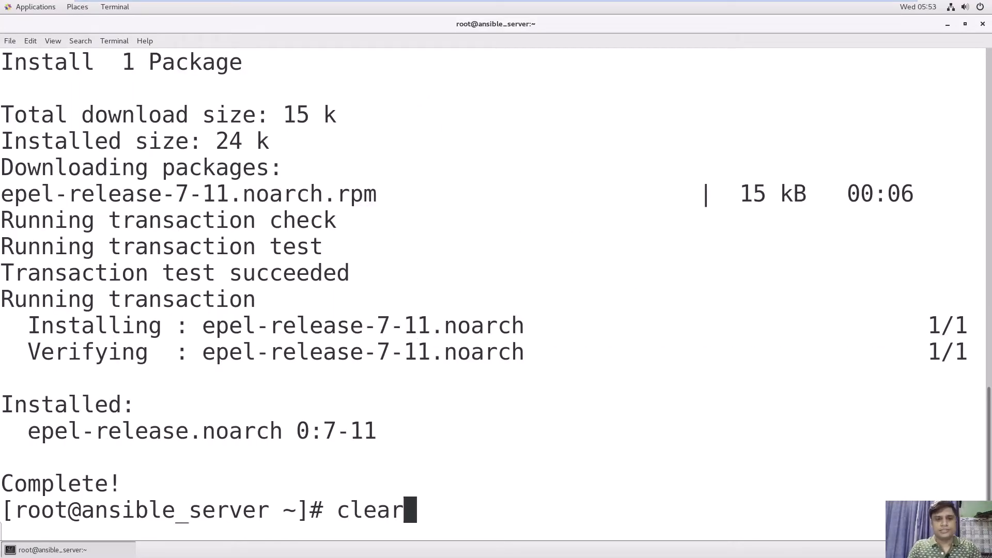
Install all ansible* packages with yum, bringing in Ansible 2.9.21 and its companions.
{"action": "key", "text": "Return"}
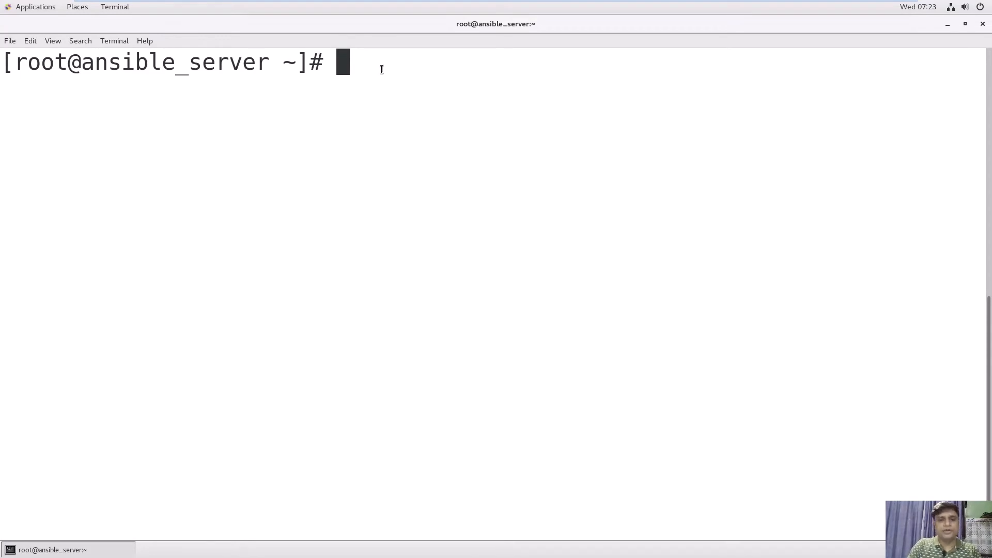
{"action": "type", "text": "yum ins"}
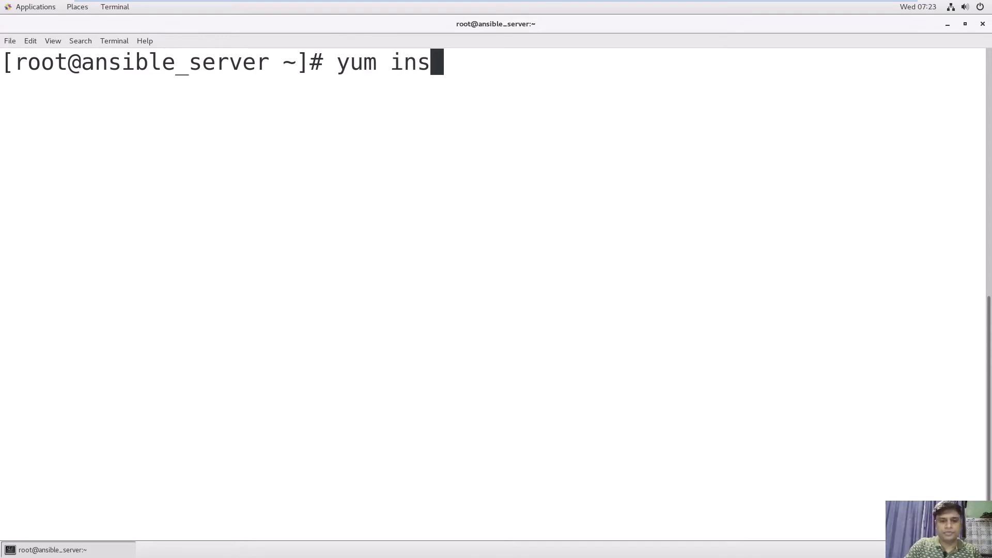
{"action": "type", "text": "tall ansib"}
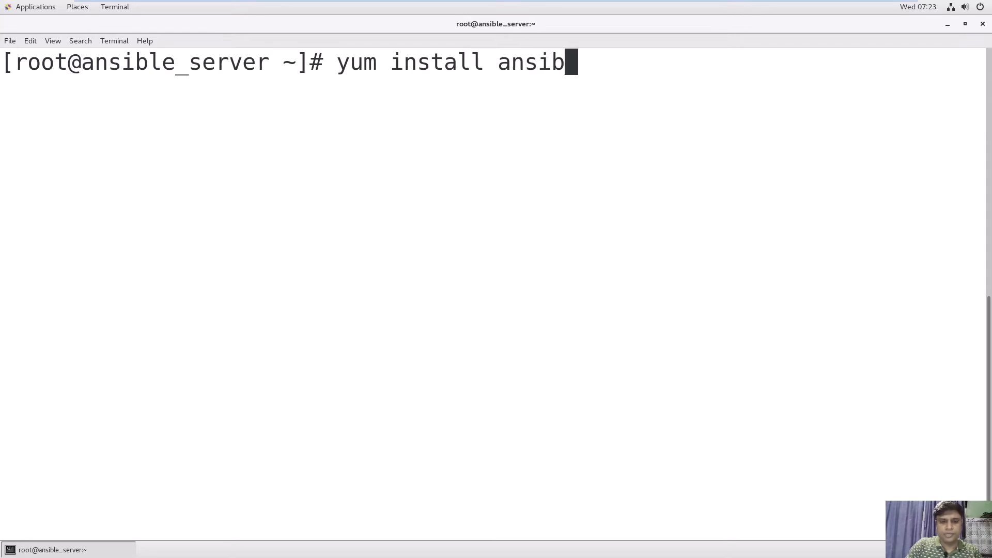
{"action": "type", "text": "le*"}
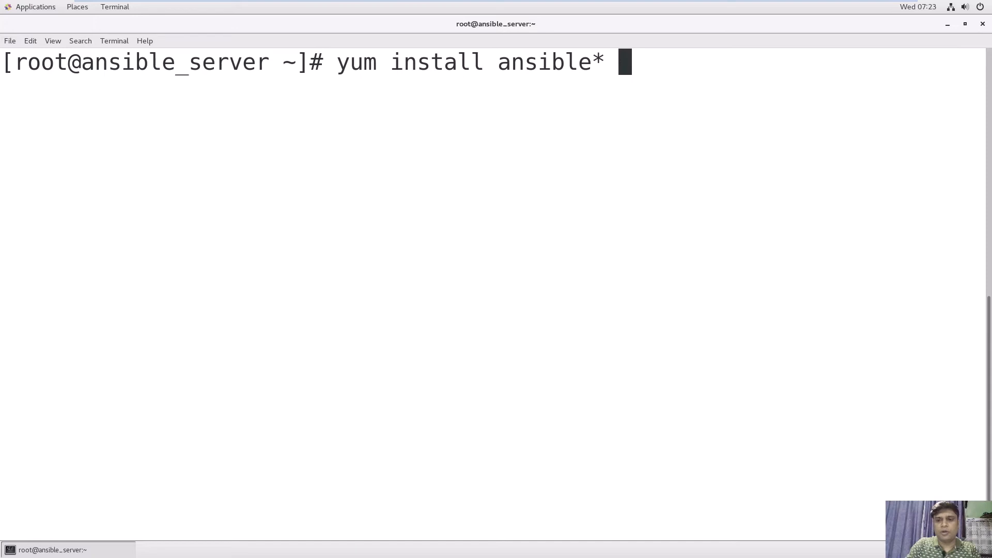
{"action": "type", "text": "-y"}
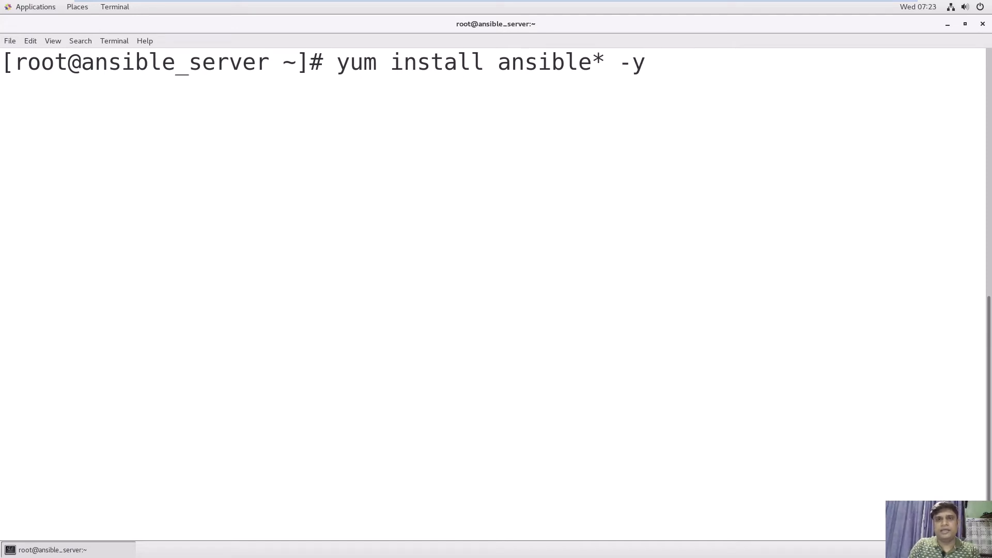
{"action": "key", "text": "Return"}
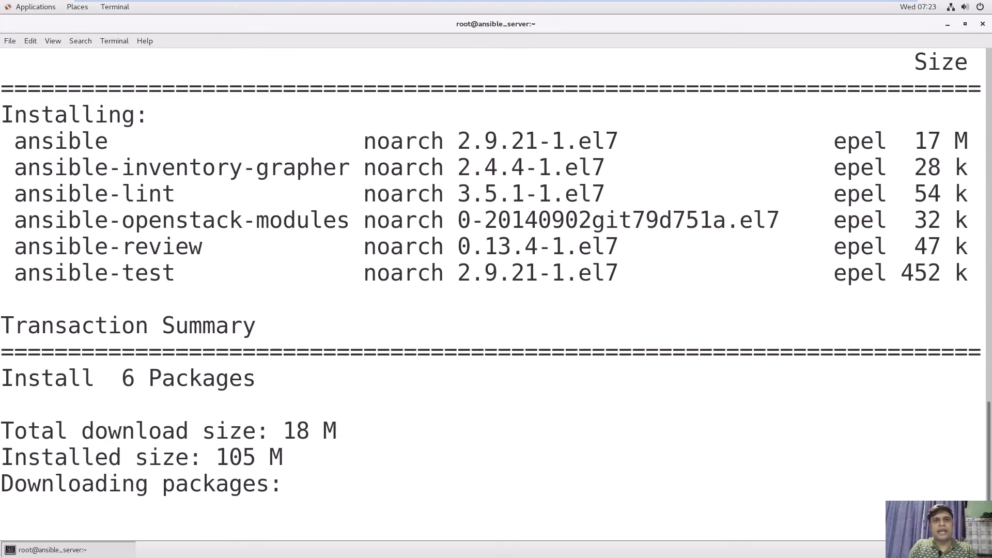
{"action": "scroll", "scroll_direction": "down", "scroll_amount": 3}
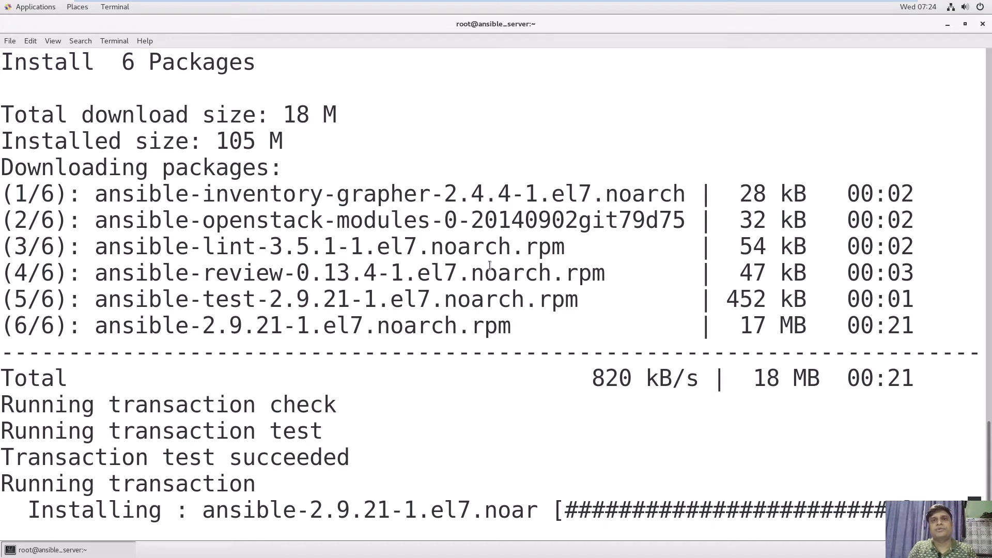
{"action": "scroll", "scroll_direction": "down", "scroll_amount": 3}
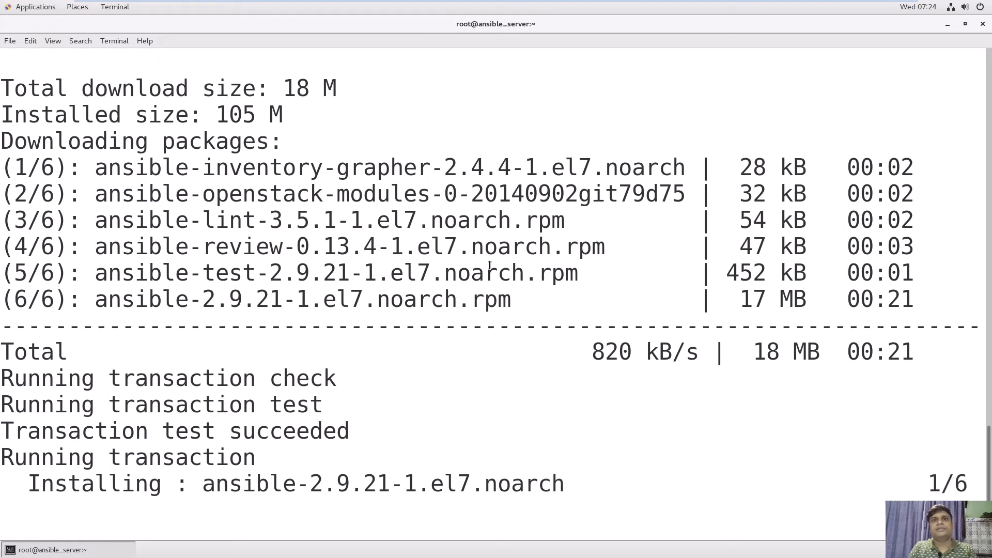
{"action": "scroll", "scroll_direction": "down", "scroll_amount": 3}
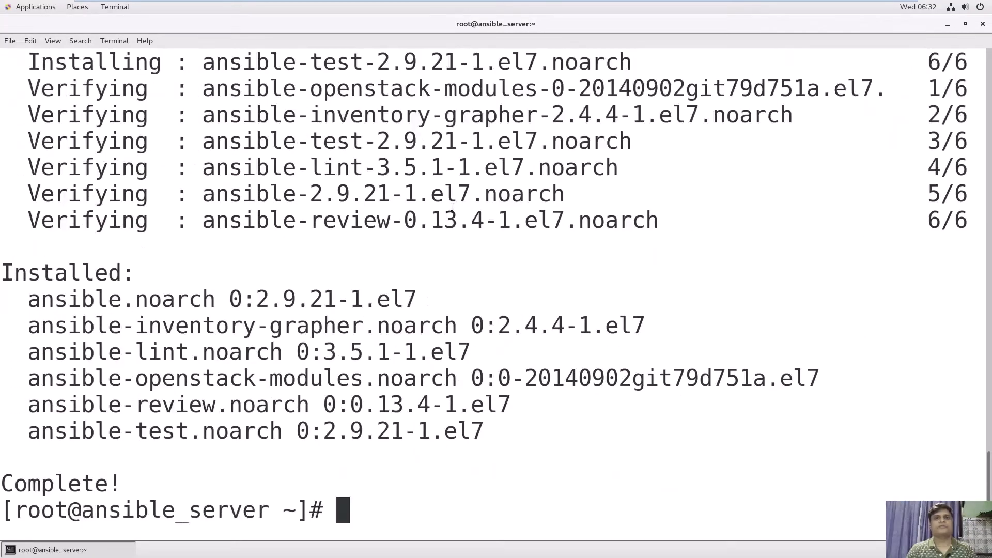
{"action": "type", "text": "cle"}
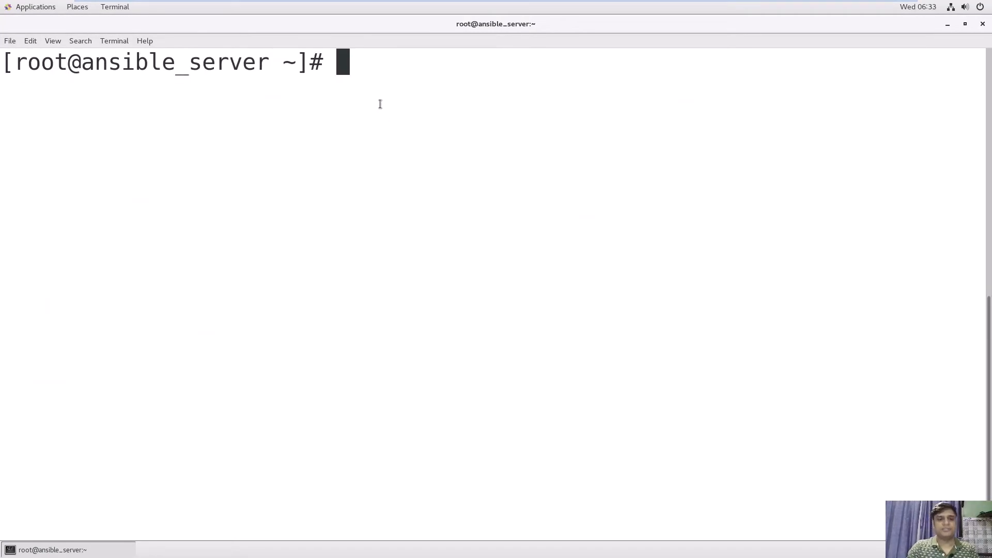
Check the Ansible version with ansible --version and mark 2.9.21.
{"action": "type", "text": "ansible"}
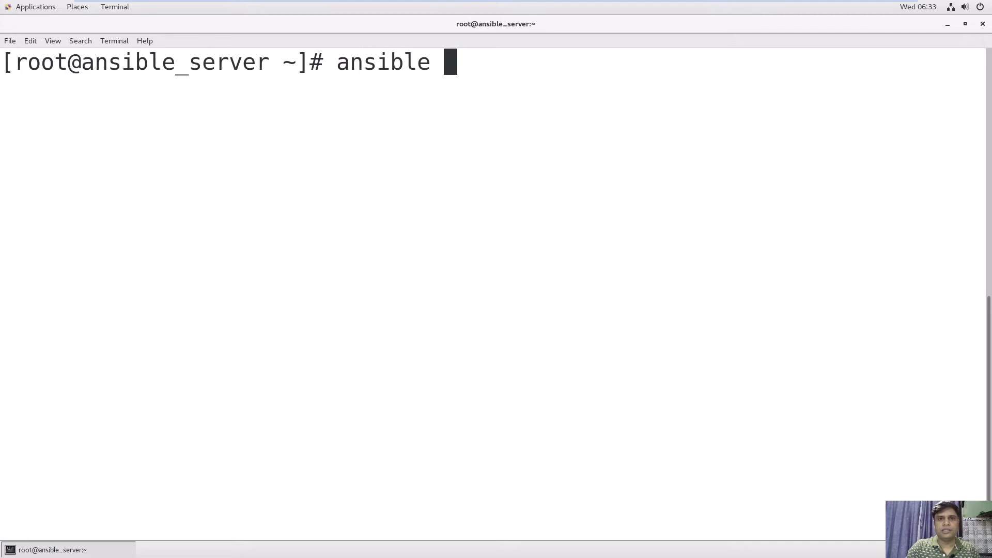
{"action": "type", "text": "--versio"}
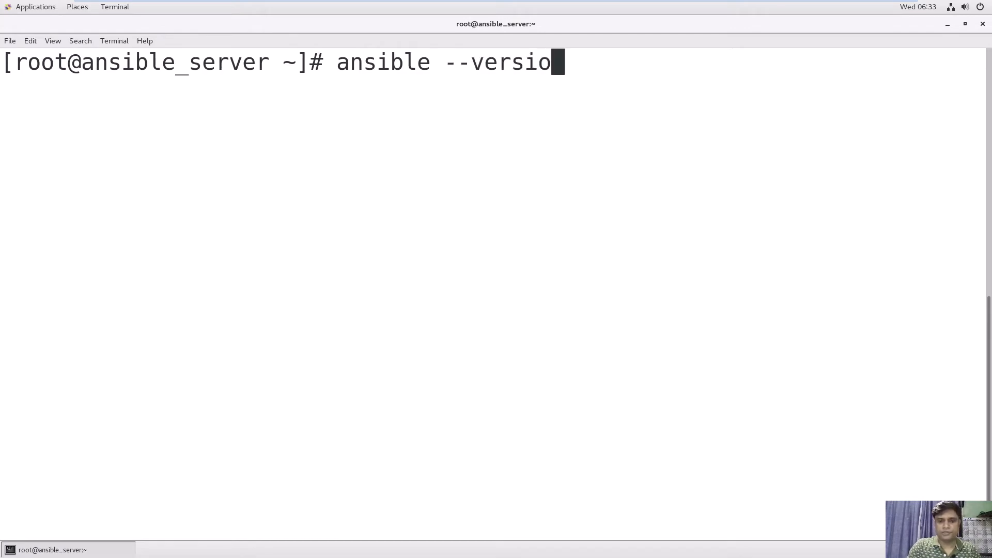
{"action": "key", "text": "Return"}
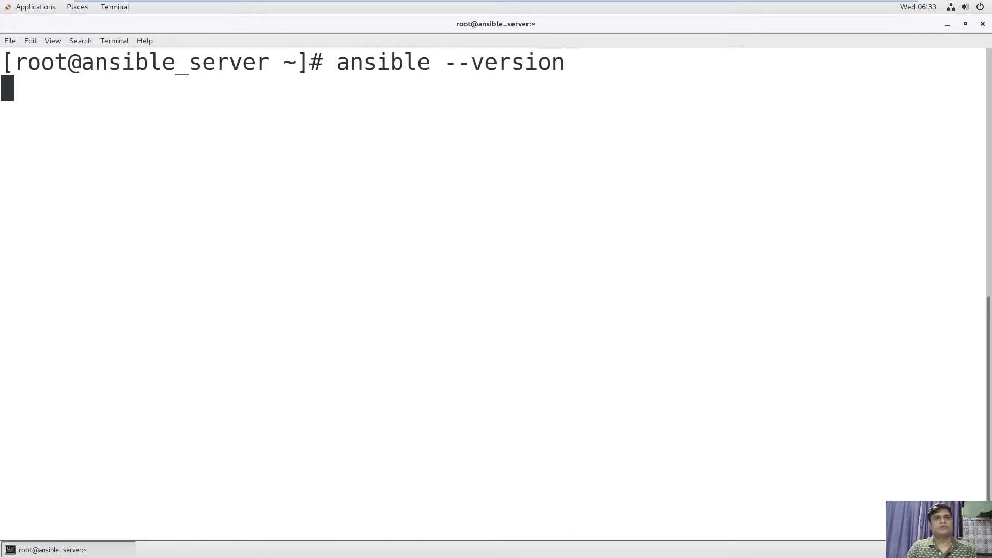
{"action": "key", "text": "Return"}
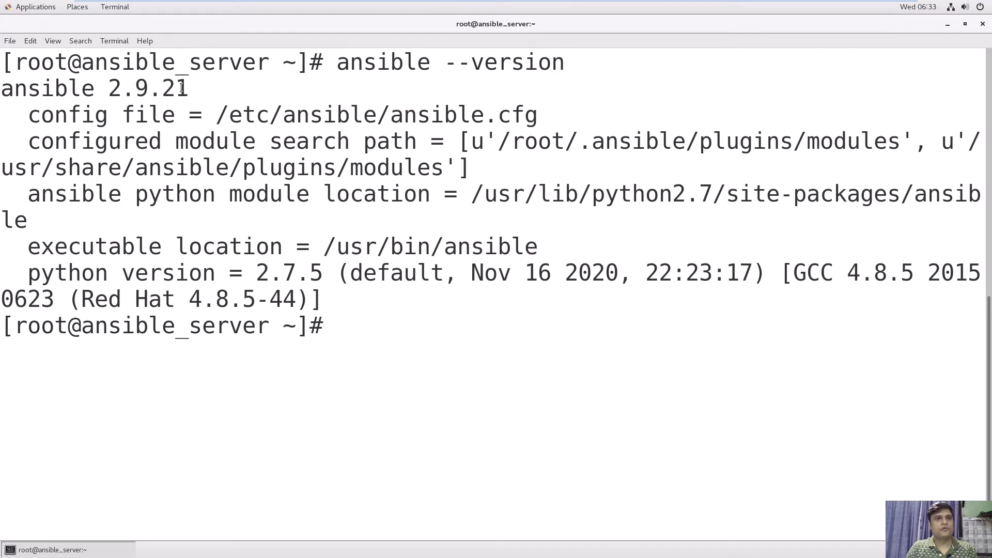
{"action": "double_click", "coordinate": [147, 88]}
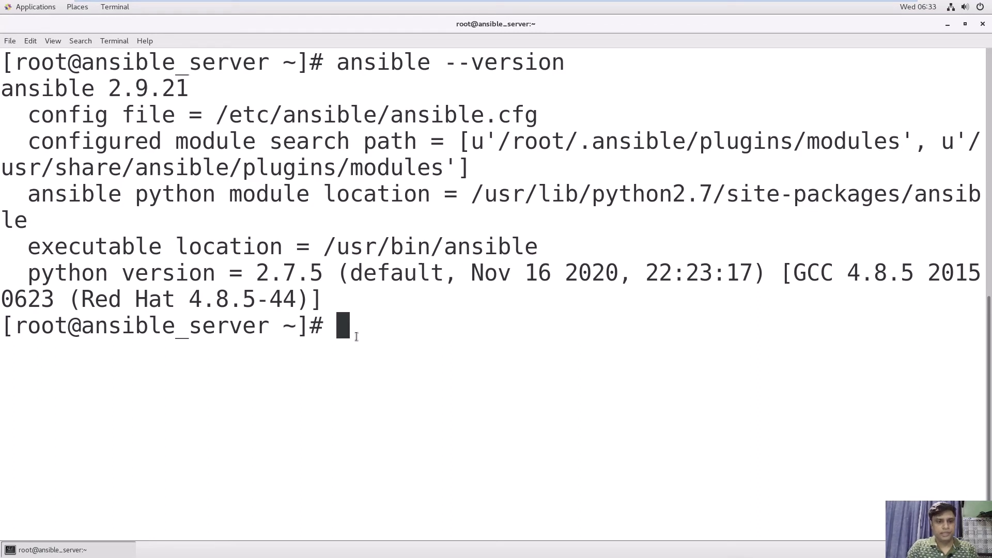
List installed Ansible packages with rpm -qa | grep ansible.
{"action": "type", "text": "rpm"}
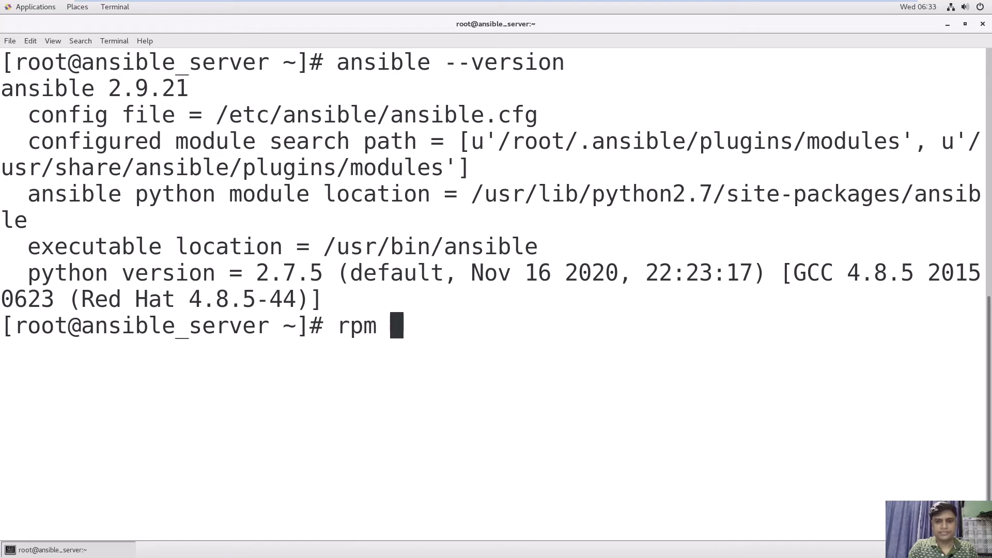
{"action": "type", "text": "-qa"}
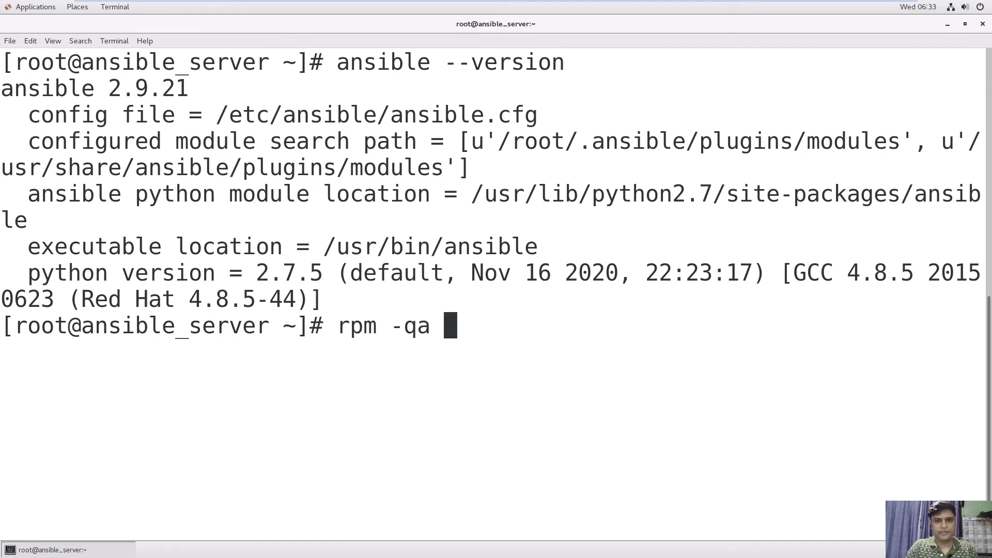
{"action": "type", "text": "| grep"}
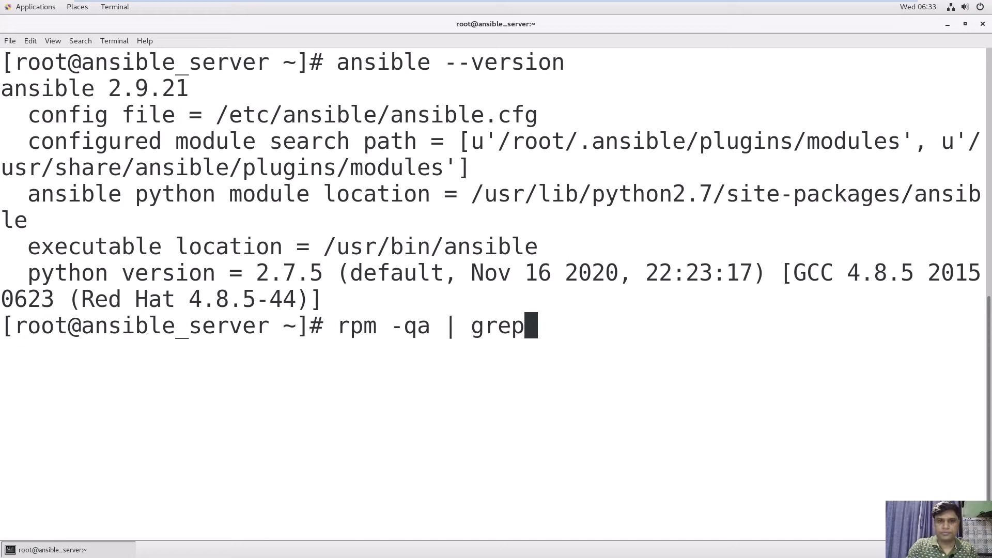
{"action": "type", "text": "ansible"}
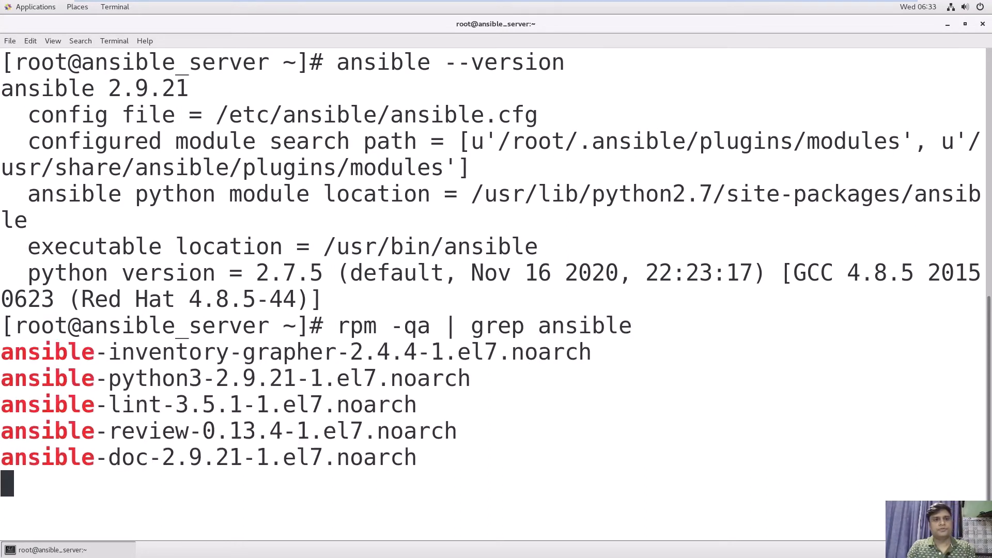
{"action": "key", "text": "Return"}
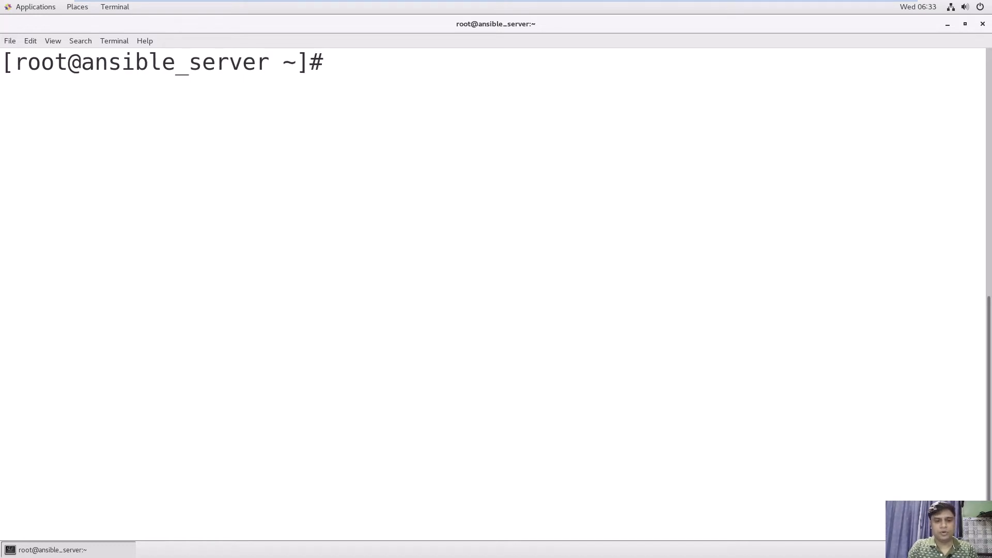
Regenerate root's RSA key with ssh-keygen, overwriting id_rsa with an empty passphrase.
{"action": "type", "text": "ssh"}
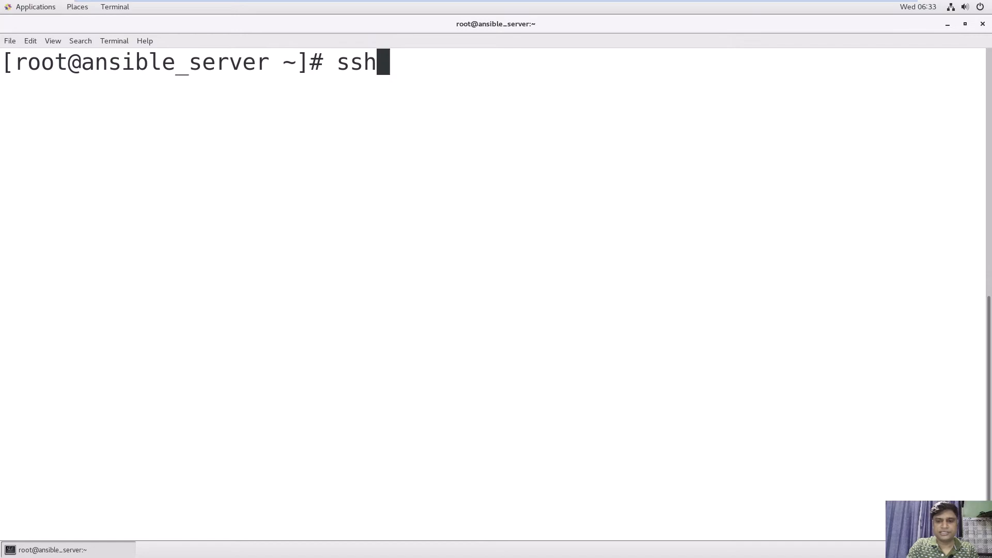
{"action": "type", "text": "-key"}
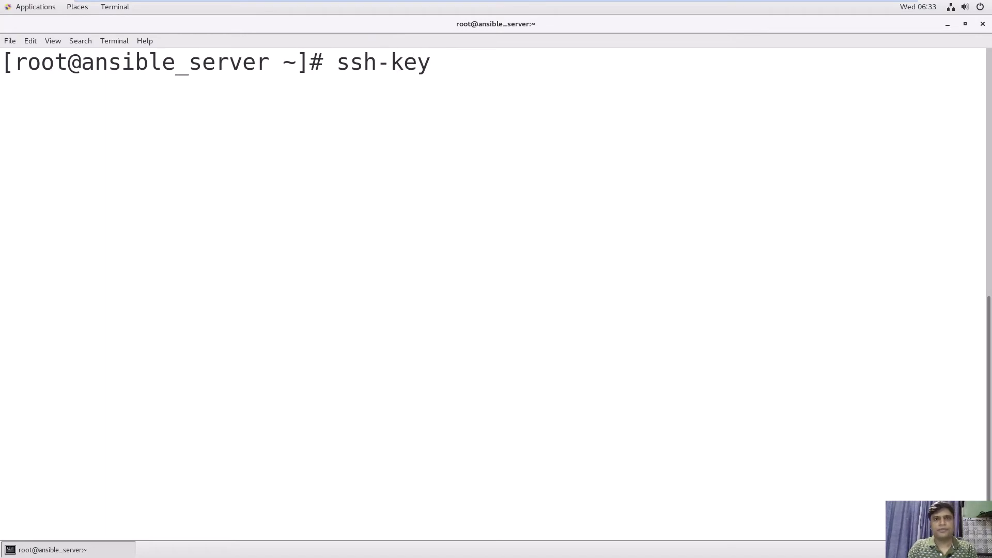
{"action": "type", "text": "gen"}
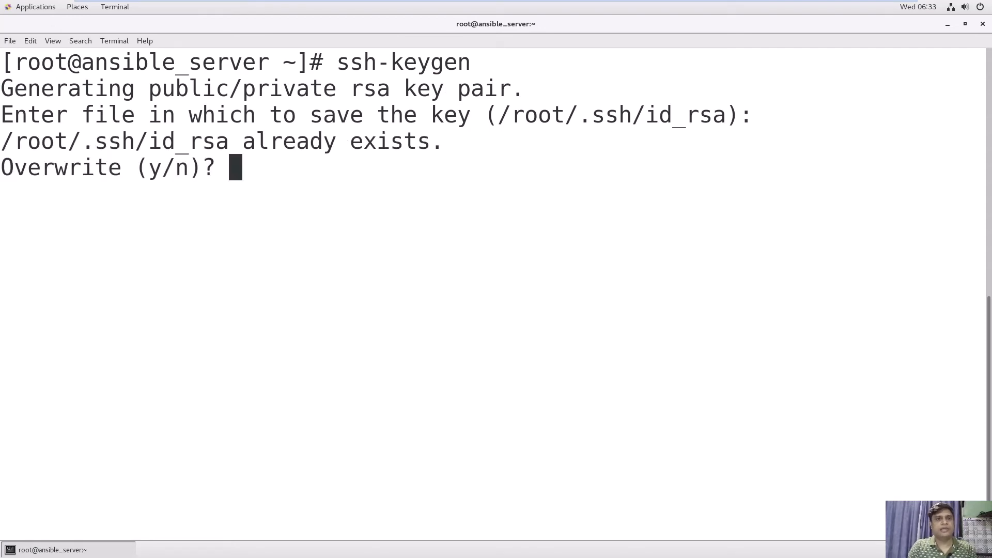
{"action": "type", "text": "y"}
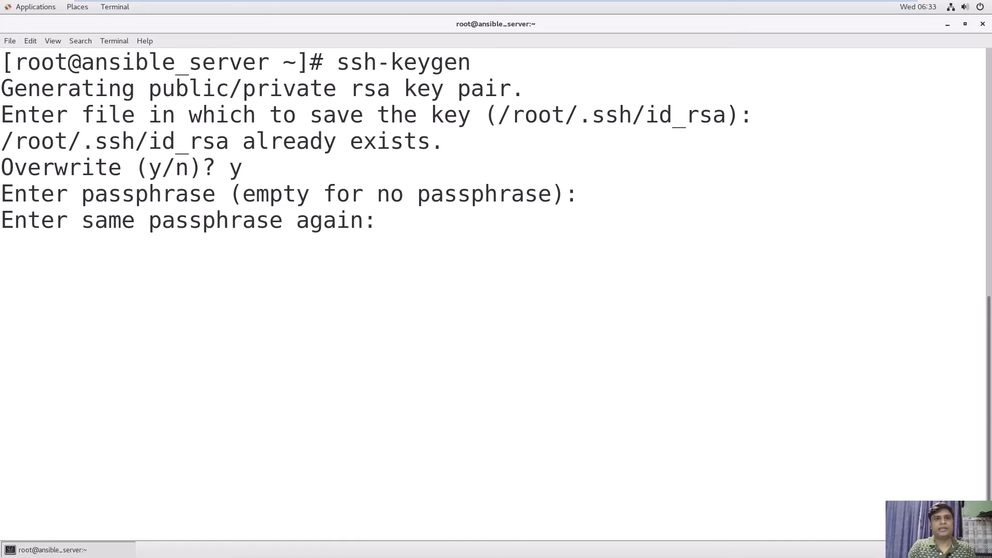
{"action": "key", "text": "Return"}
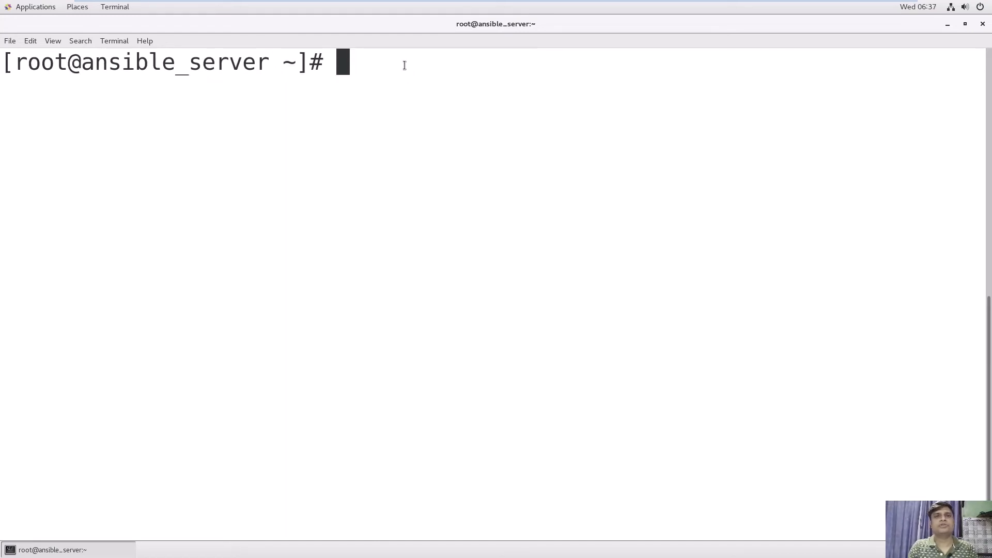
Copy root's public key to 192.168.43.10, entering the remote root password.
{"action": "type", "text": "ssh"}
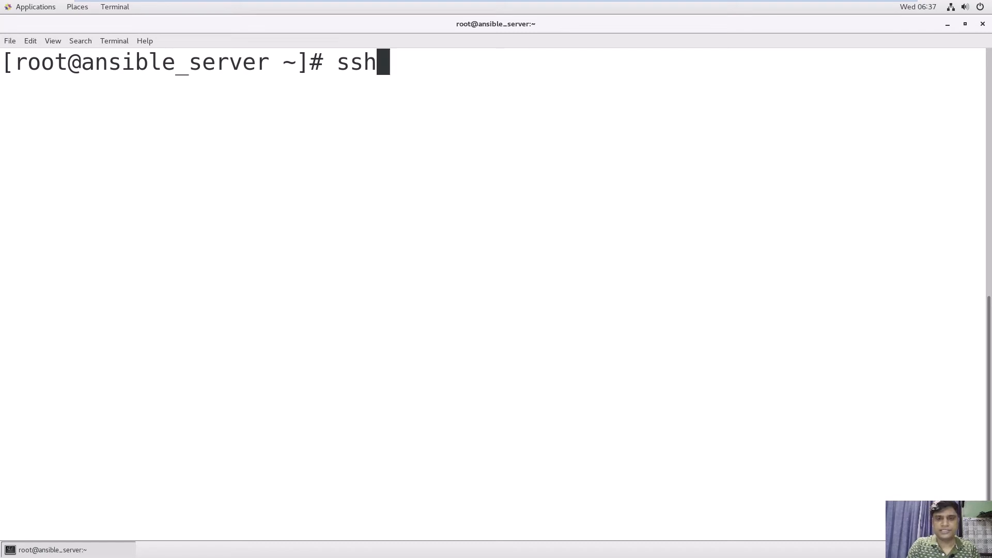
{"action": "type", "text": "-copy-id"}
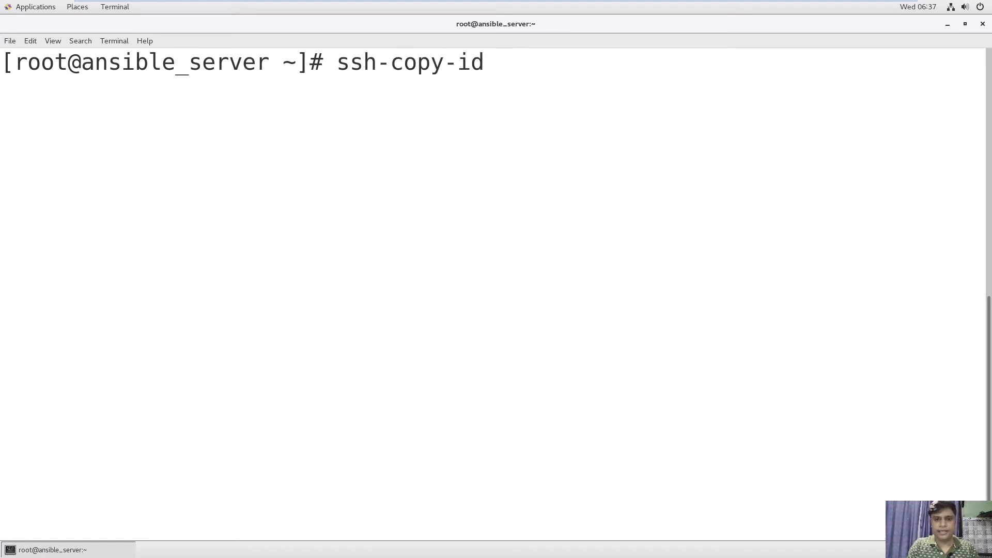
{"action": "type", "text": "root@"}
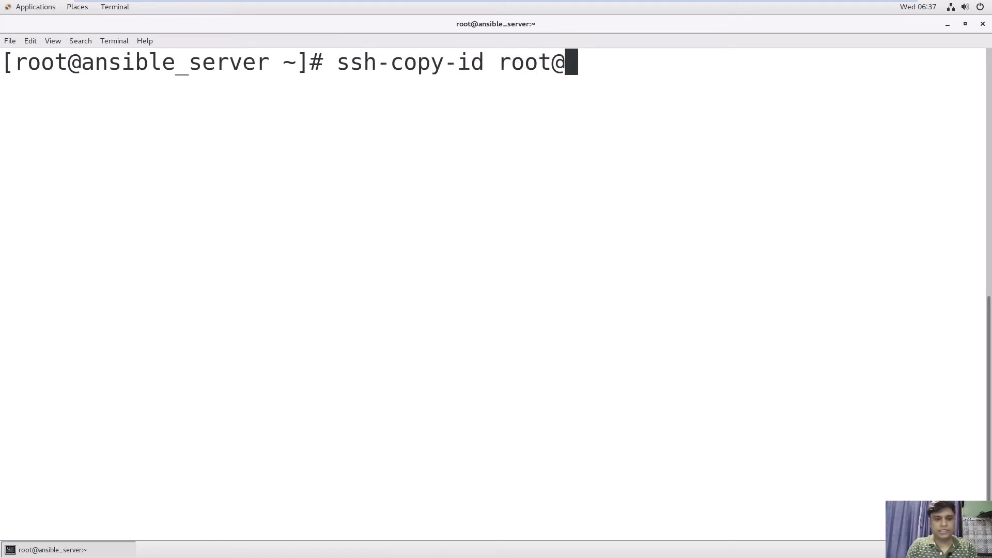
{"action": "type", "text": "192."}
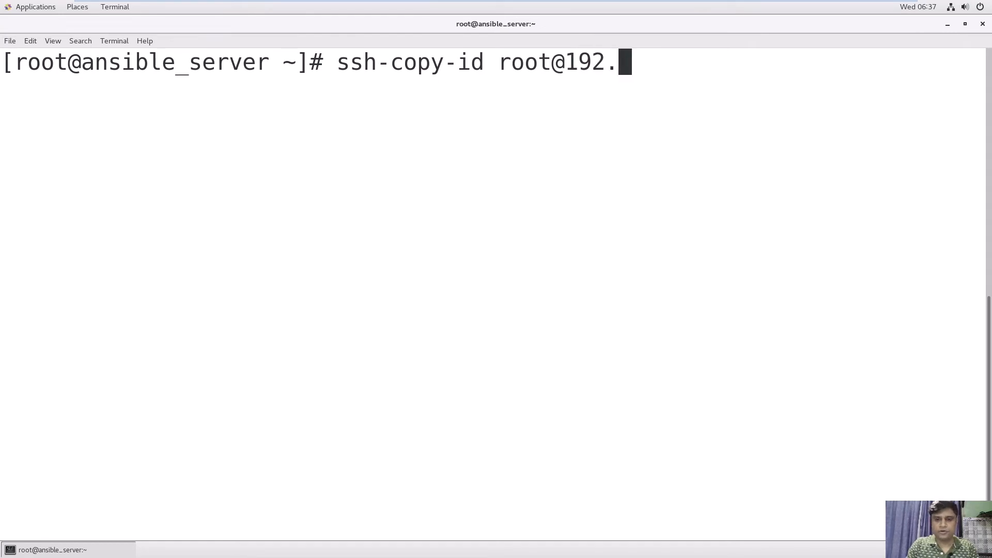
{"action": "type", "text": "168."}
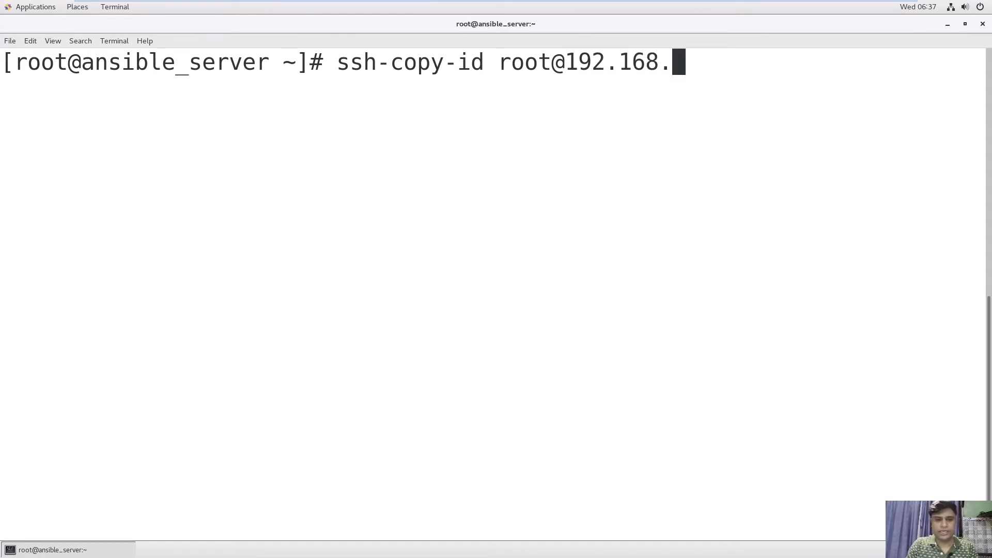
{"action": "type", "text": "43.10"}
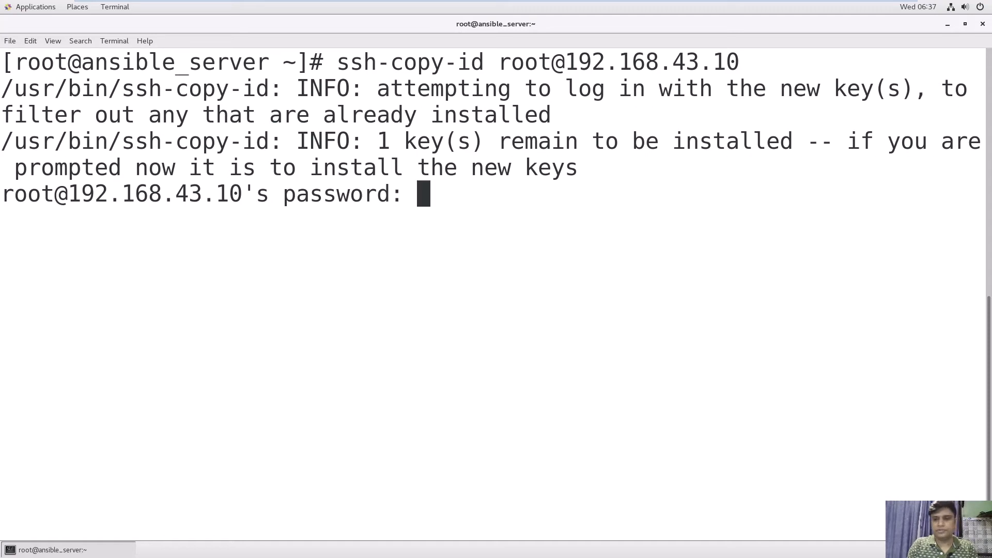
{"action": "key", "text": "Enter"}
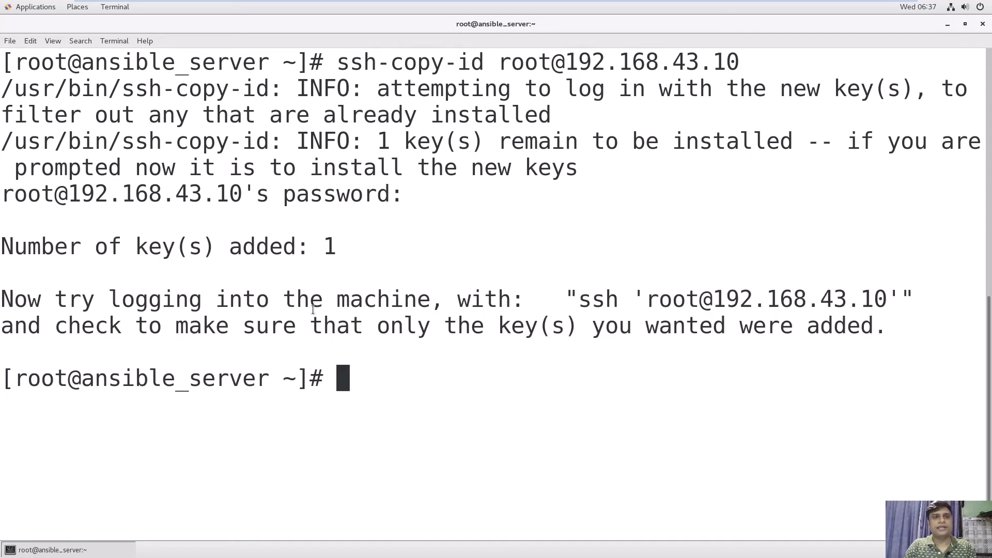
Copy root's public key to 192.168.43.20, accepting the host key with yes.
{"action": "type", "text": "ssh-copy-id root@192.168.43.10"}
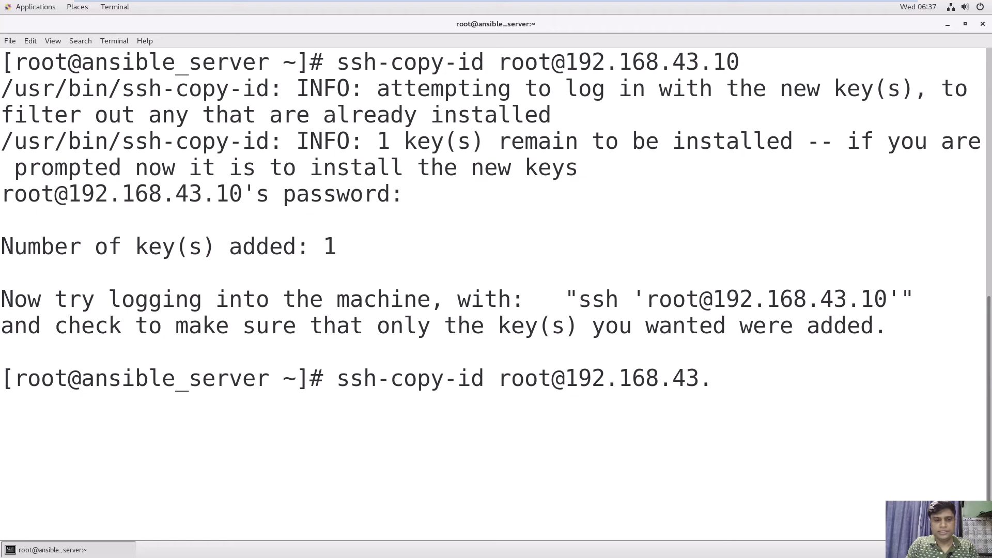
{"action": "type", "text": "20"}
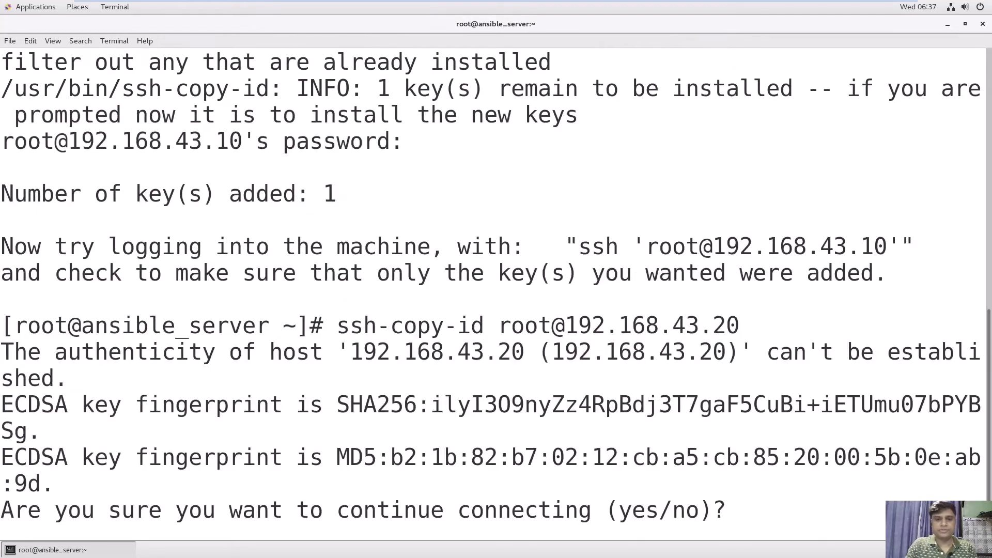
{"action": "type", "text": "yes"}
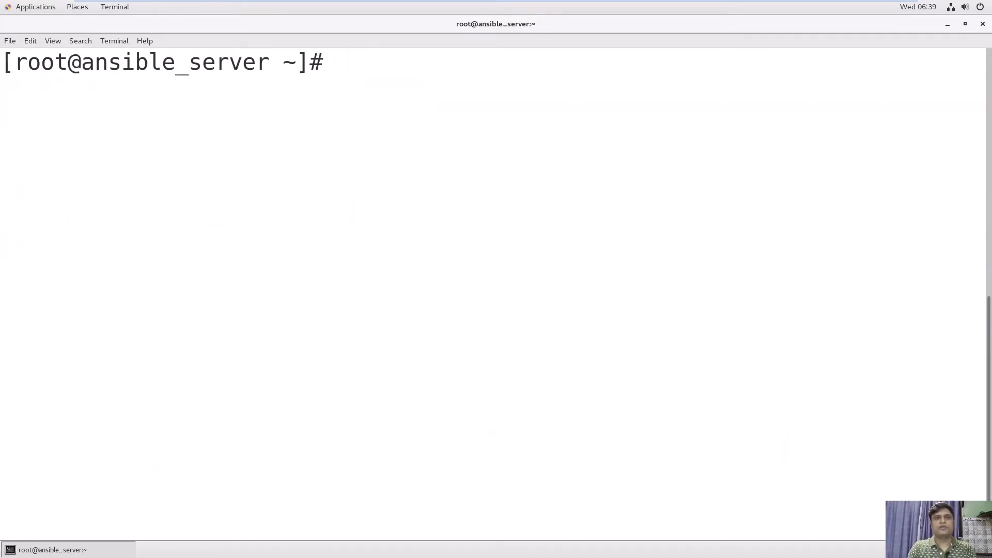
Log into 192.168.43.10 as root without a password, then exit.
{"action": "type", "text": "ssh r"}
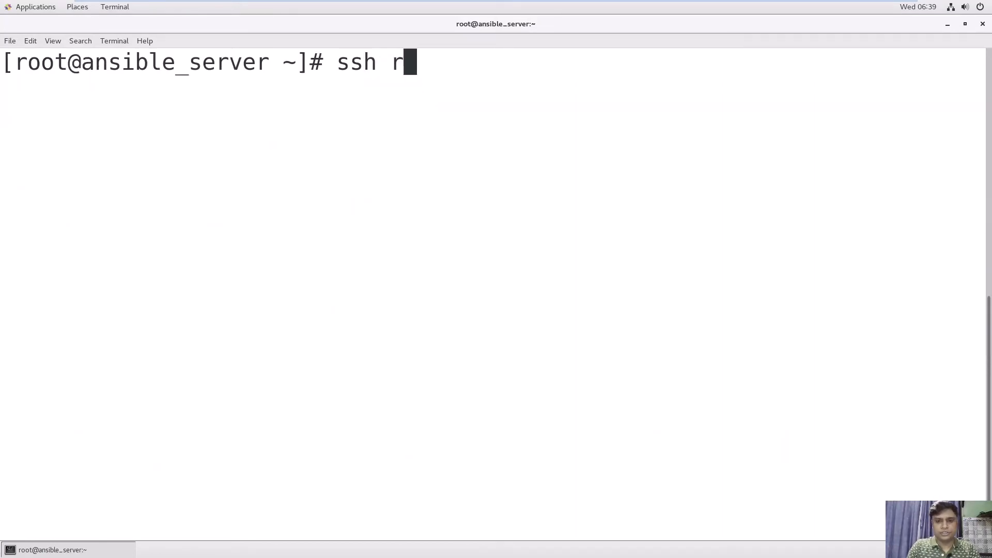
{"action": "type", "text": "oot@19"}
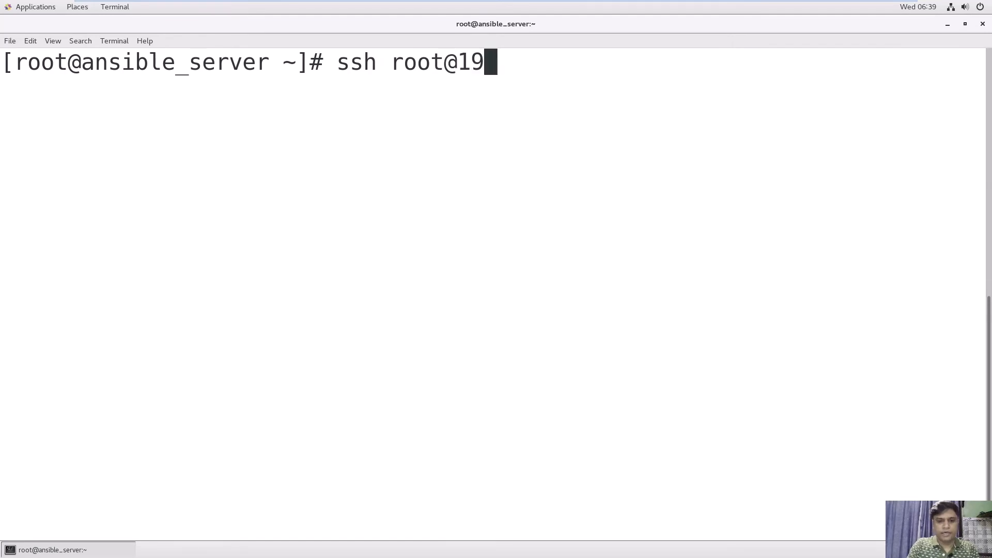
{"action": "type", "text": "2.168.43.10"}
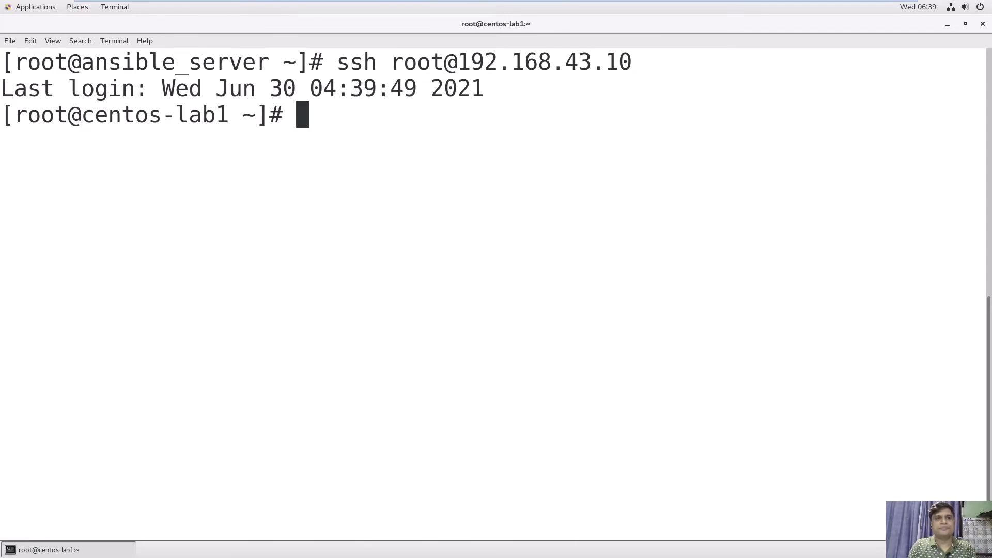
{"action": "type", "text": "exit"}
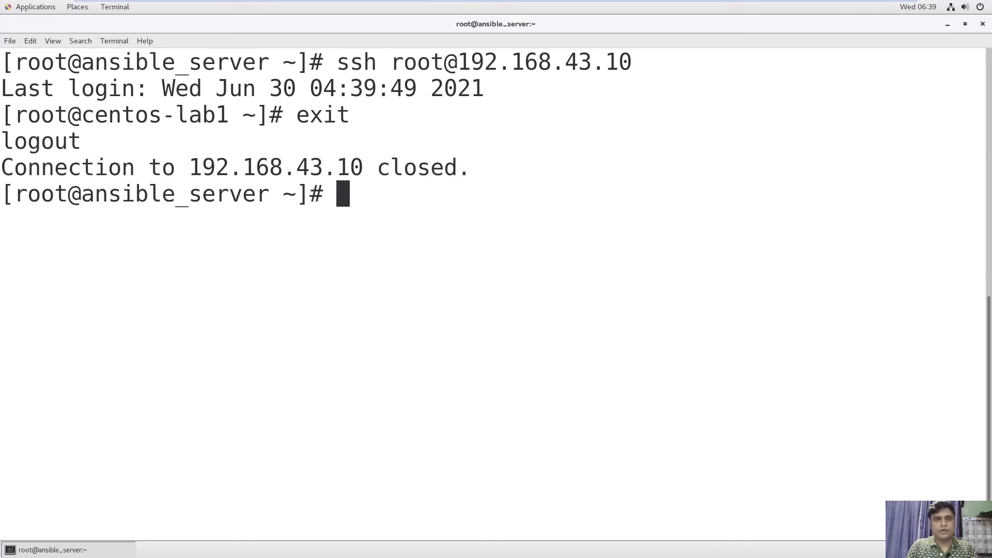
Log into the second host as root without a password and clear the screen.
{"action": "type", "text": "ssh root@192.168.43.10"}
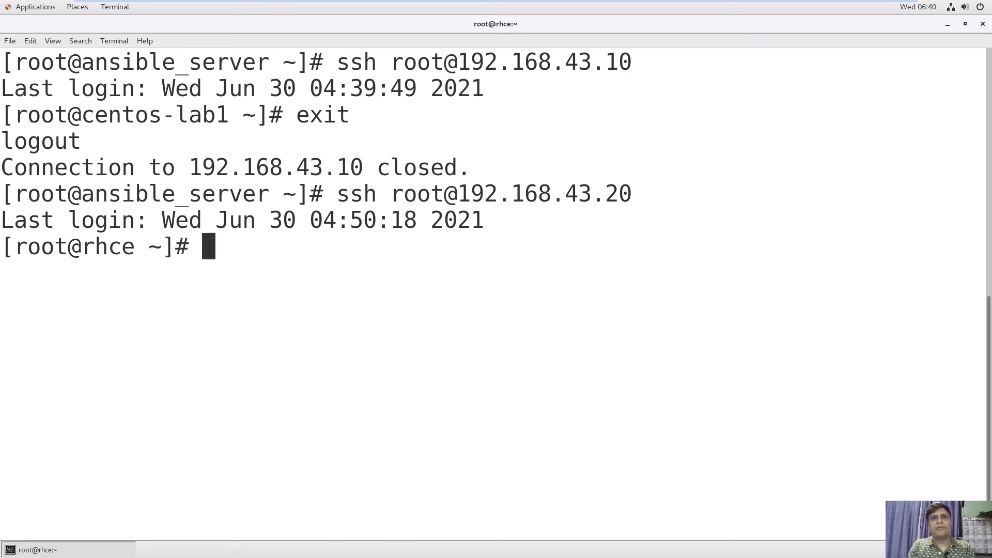
{"action": "type", "text": "cl"}
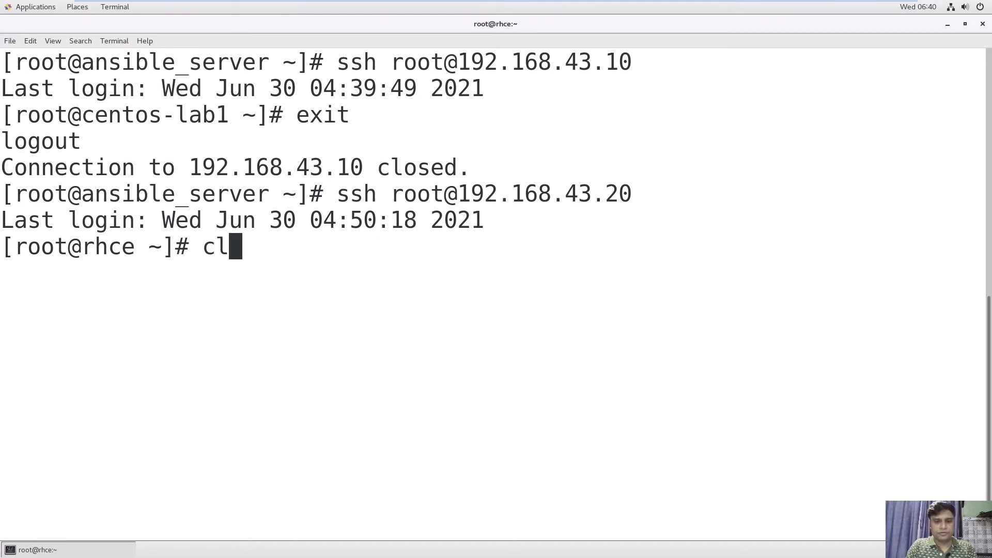
{"action": "key", "text": "Return"}
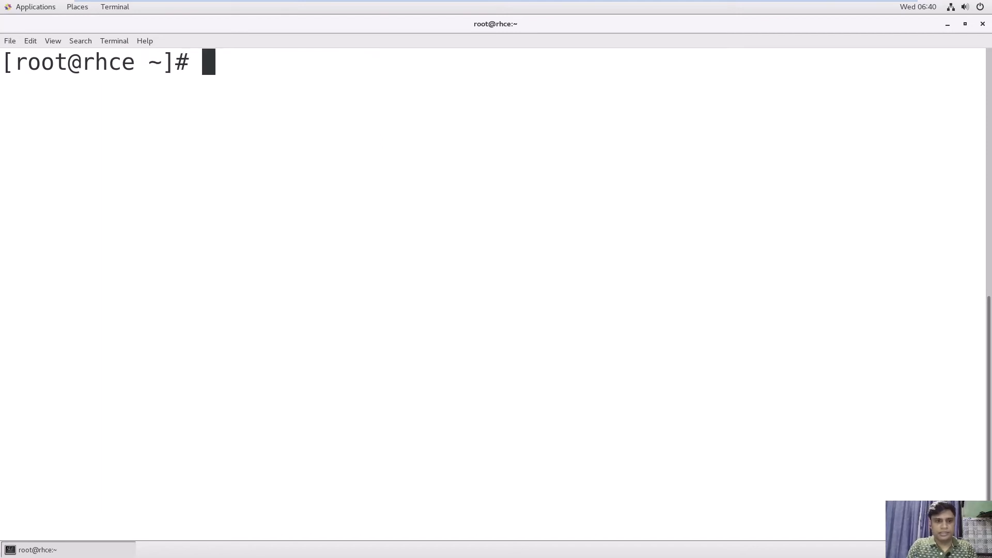
{"action": "type", "text": "e"}
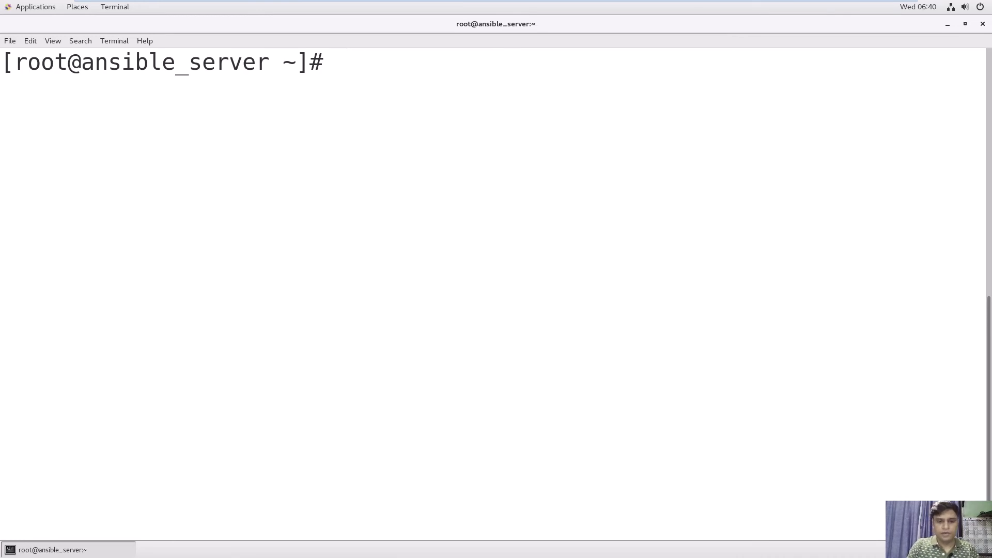
Open /etc/ansible/hosts in vi and scroll past the example entries.
{"action": "type", "text": "vi /e"}
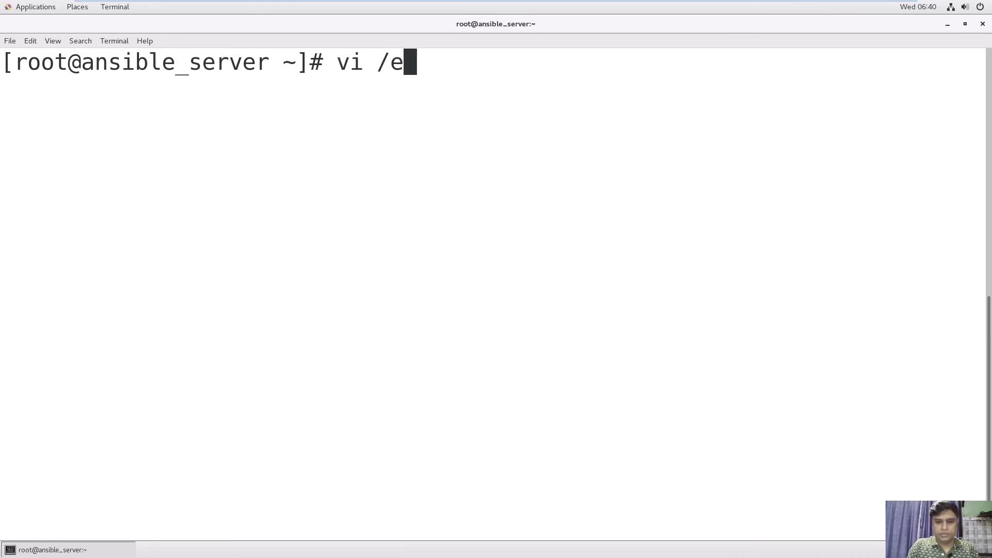
{"action": "type", "text": "tc/"}
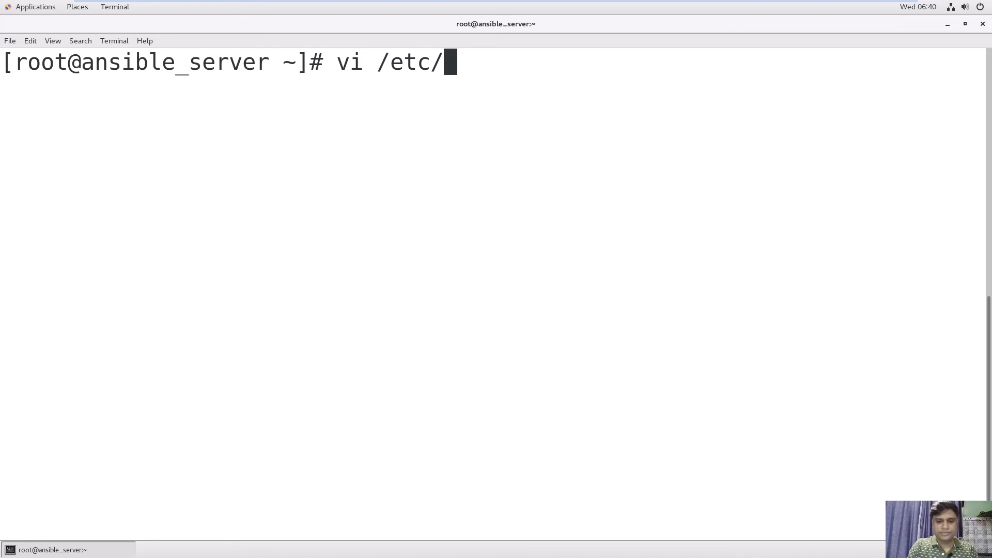
{"action": "type", "text": "a"}
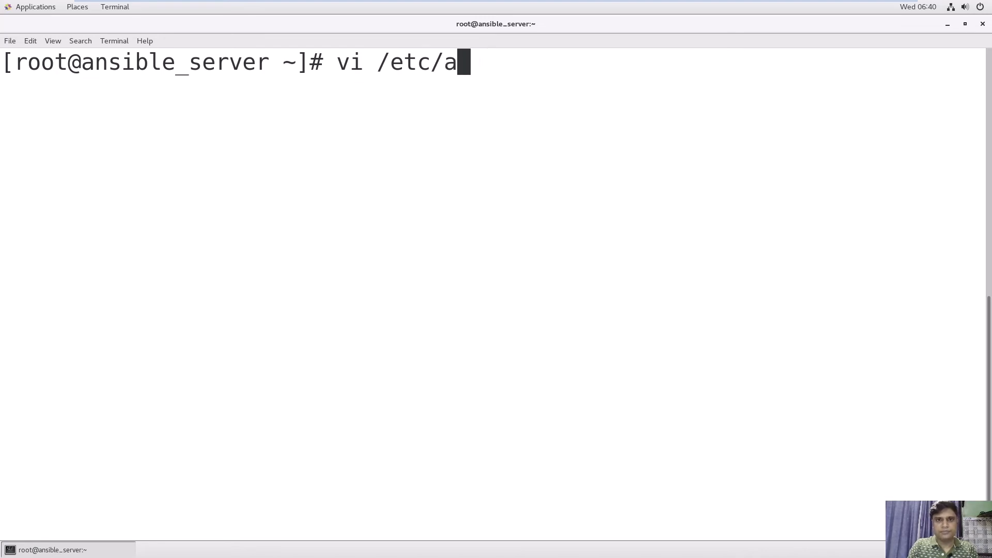
{"action": "type", "text": "nsible/ho"}
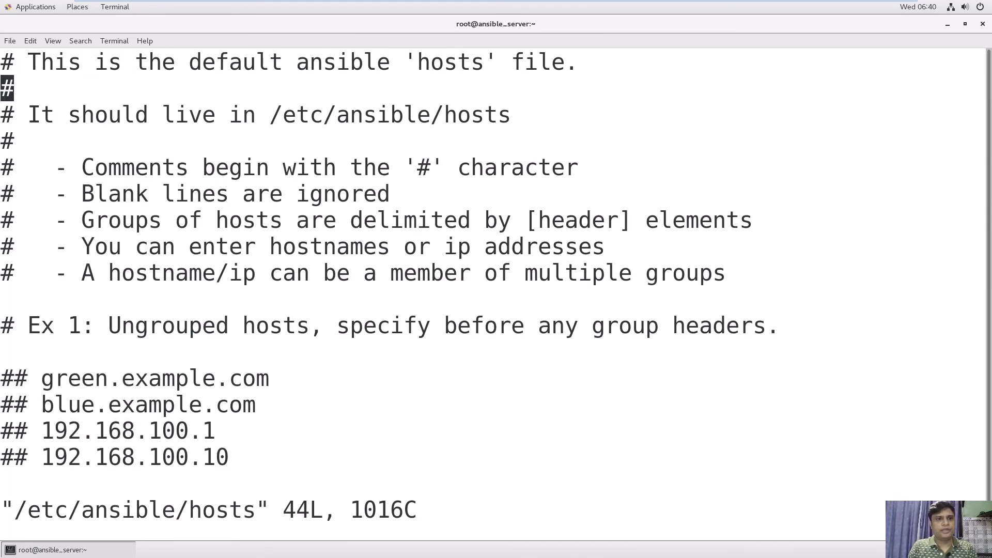
{"action": "scroll", "scroll_direction": "down", "scroll_amount": 3}
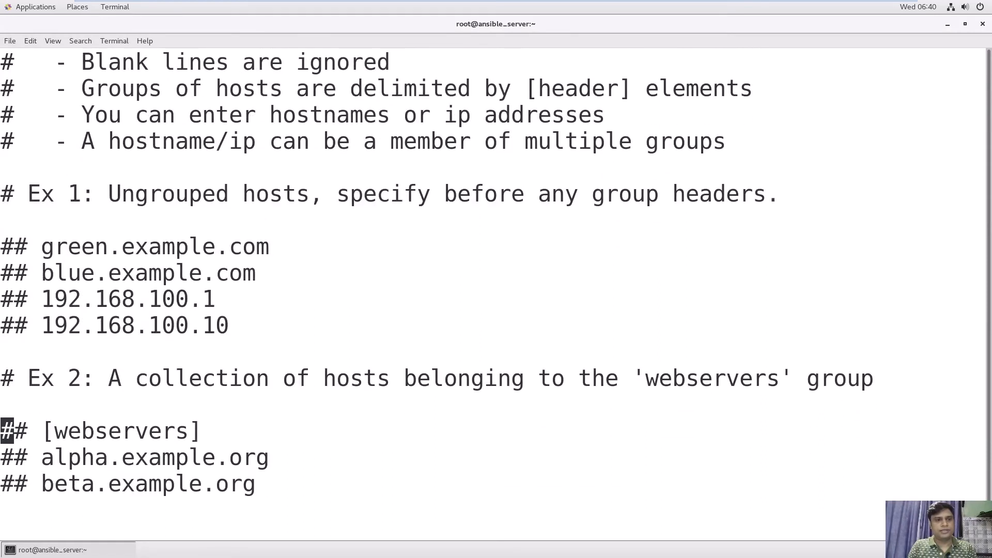
Add a [Testserver] group listing 192.168.43.10 and 192.168.43.20.
{"action": "key", "text": "i"}
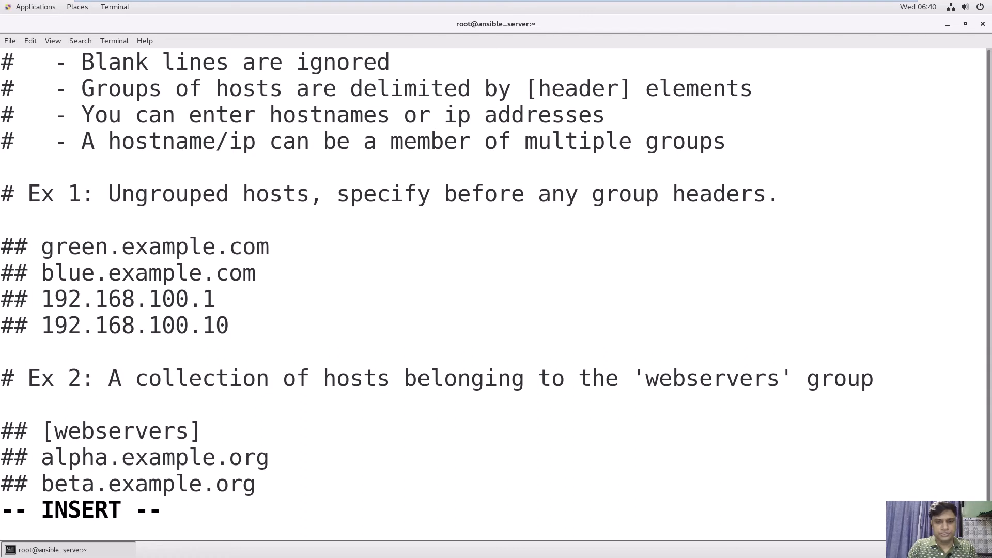
{"action": "type", "text": "["}
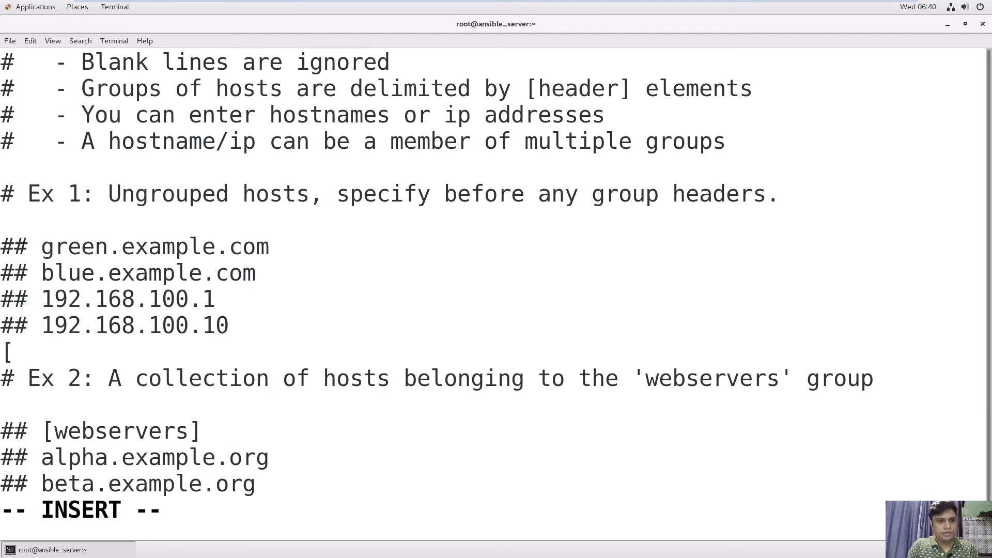
{"action": "type", "text": "Ts"}
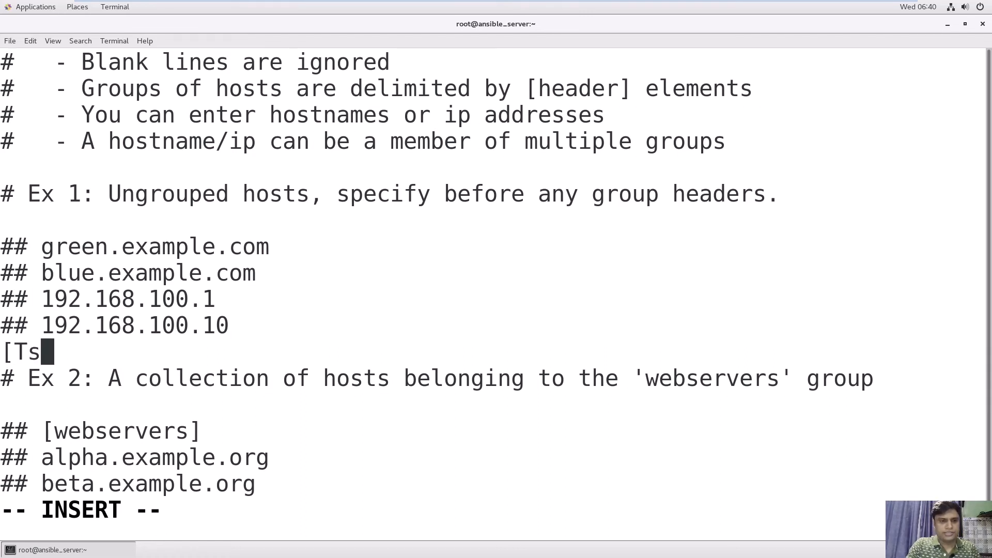
{"action": "type", "text": "est"}
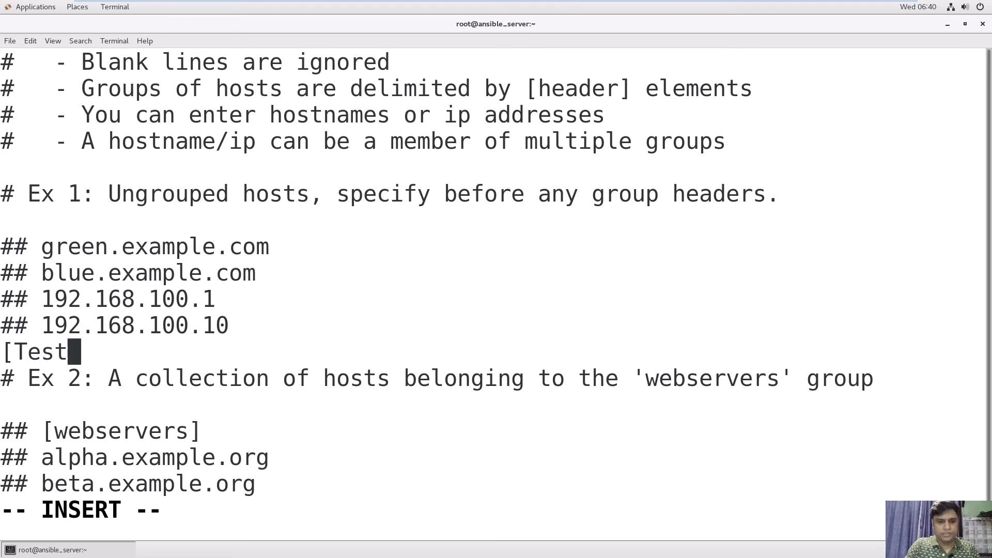
{"action": "type", "text": "server"}
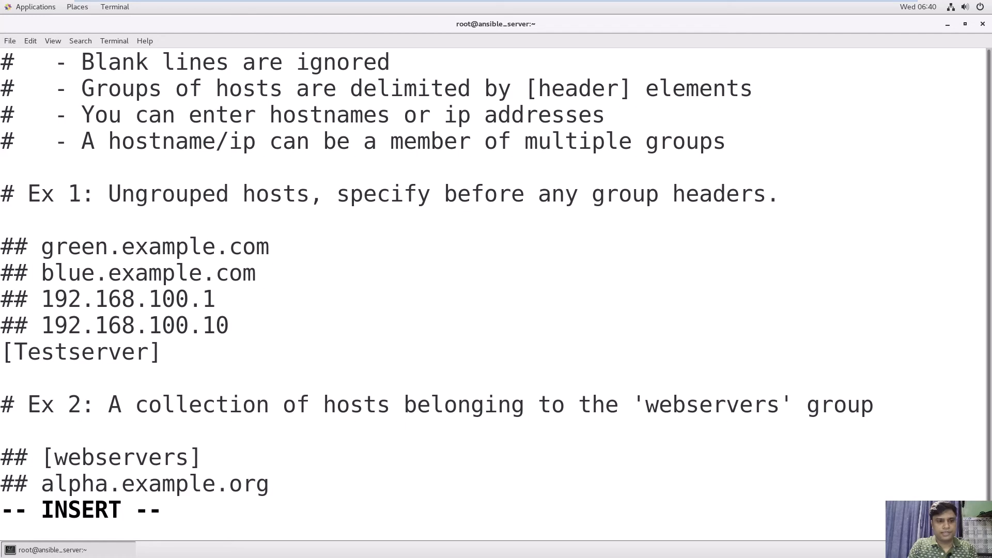
{"action": "type", "text": "192.1"}
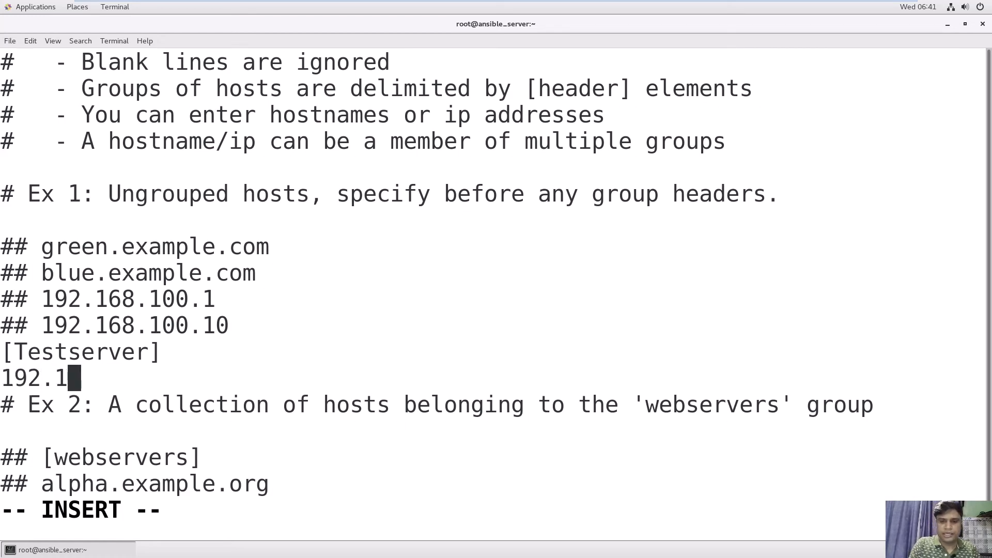
{"action": "type", "text": "68."}
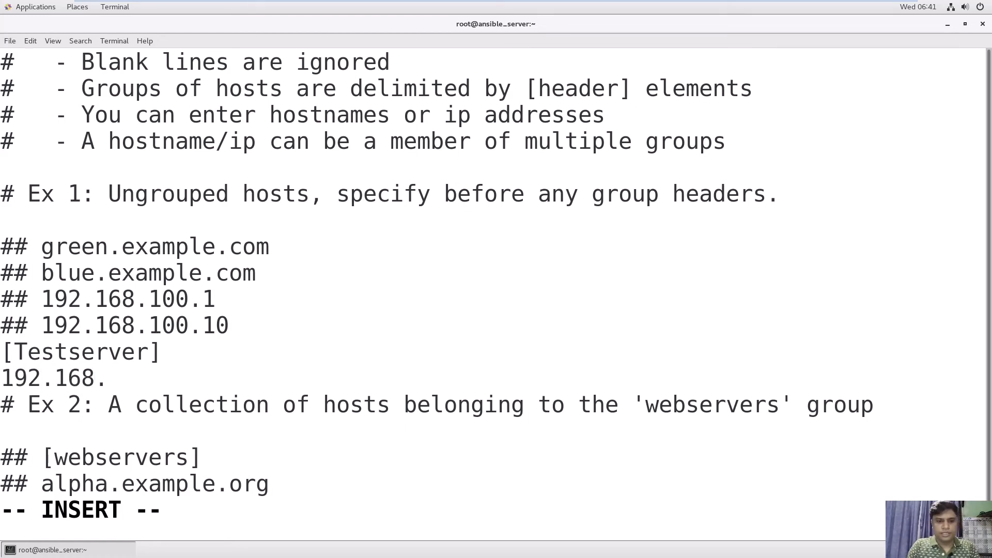
{"action": "type", "text": "43.10"}
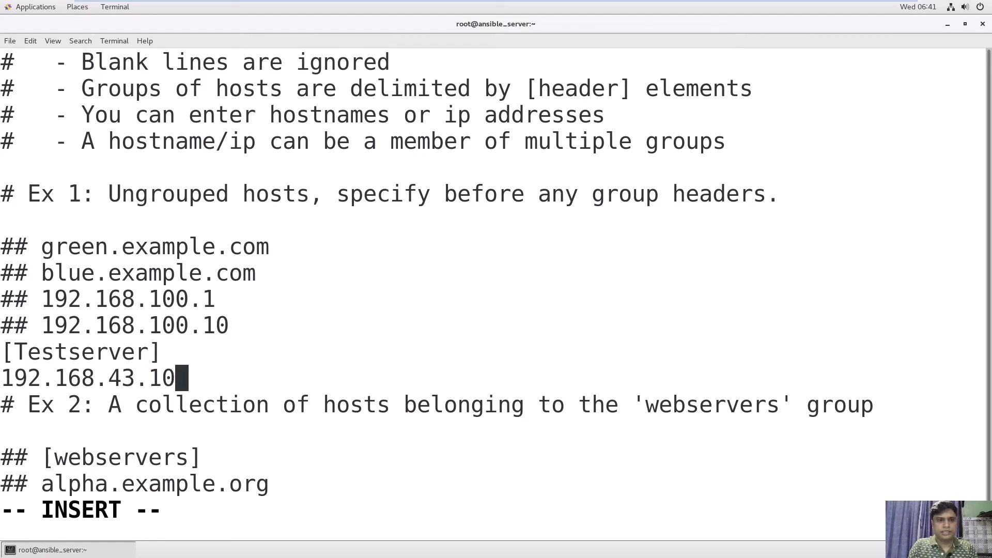
{"action": "type", "text": "192"}
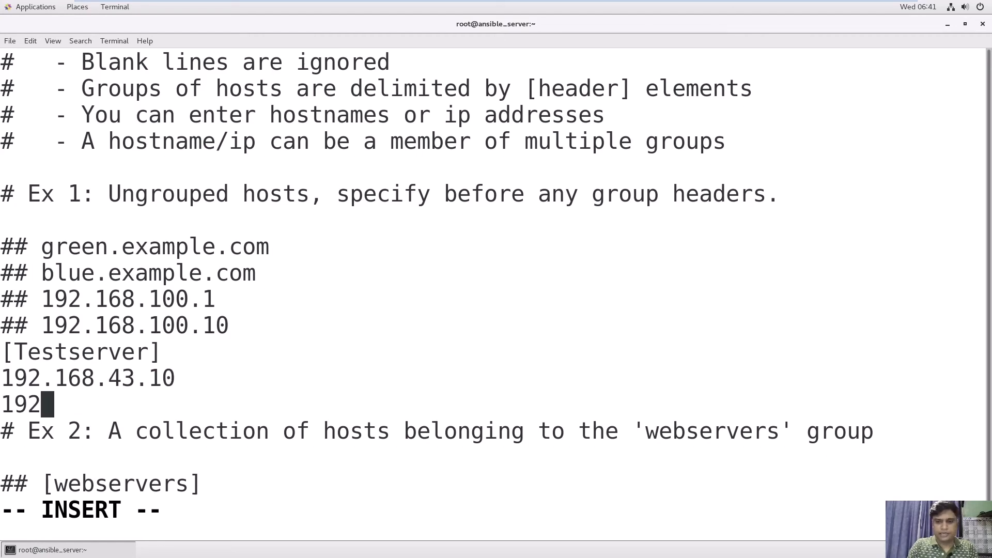
{"action": "type", "text": ".168."}
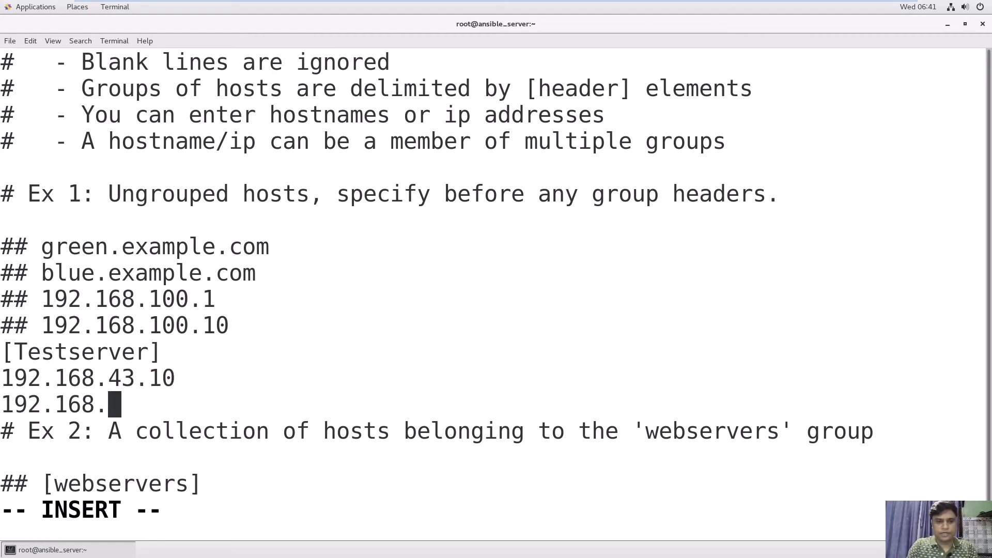
{"action": "type", "text": "43.20"}
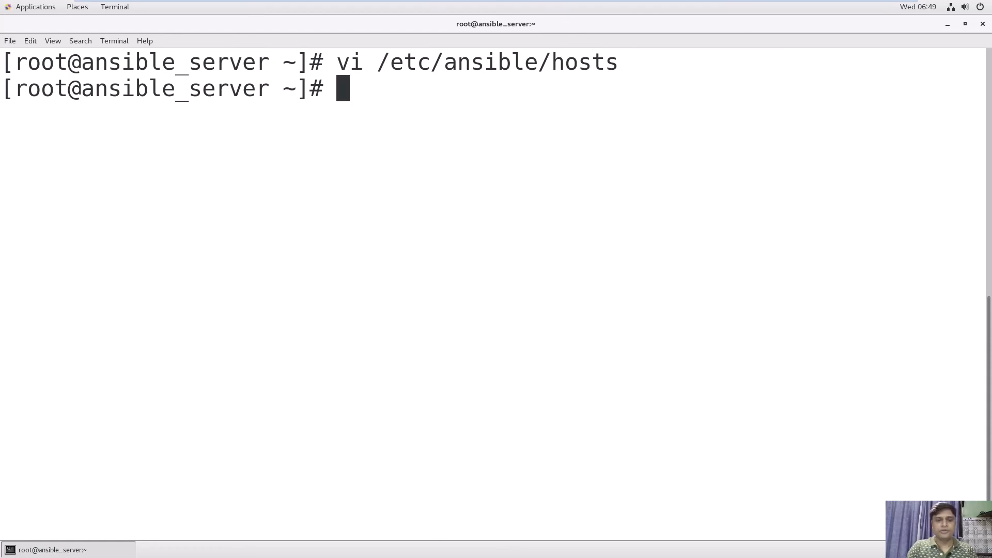
Run ansible -m ping all against every inventory host.
{"action": "type", "text": "ansible -"}
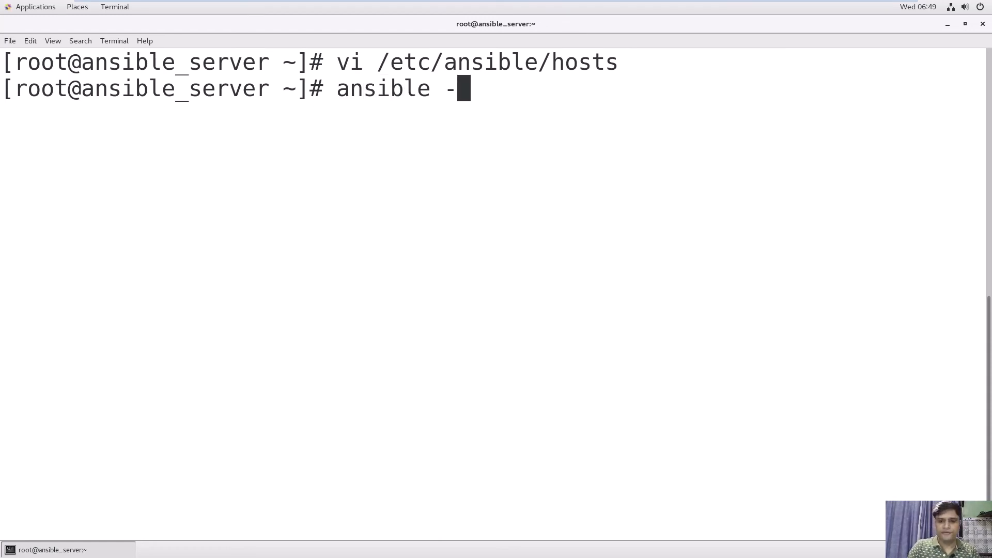
{"action": "type", "text": "m ping a"}
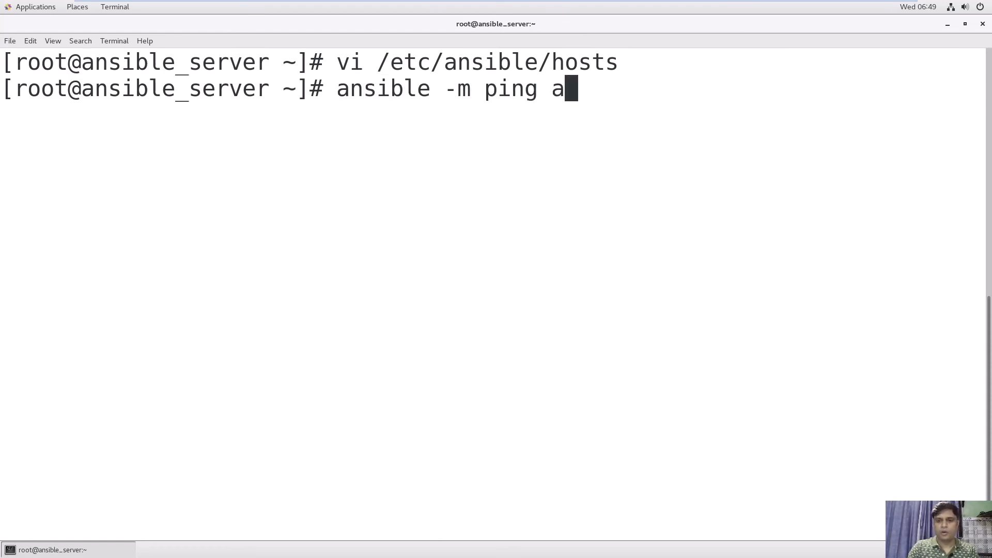
{"action": "type", "text": "ll"}
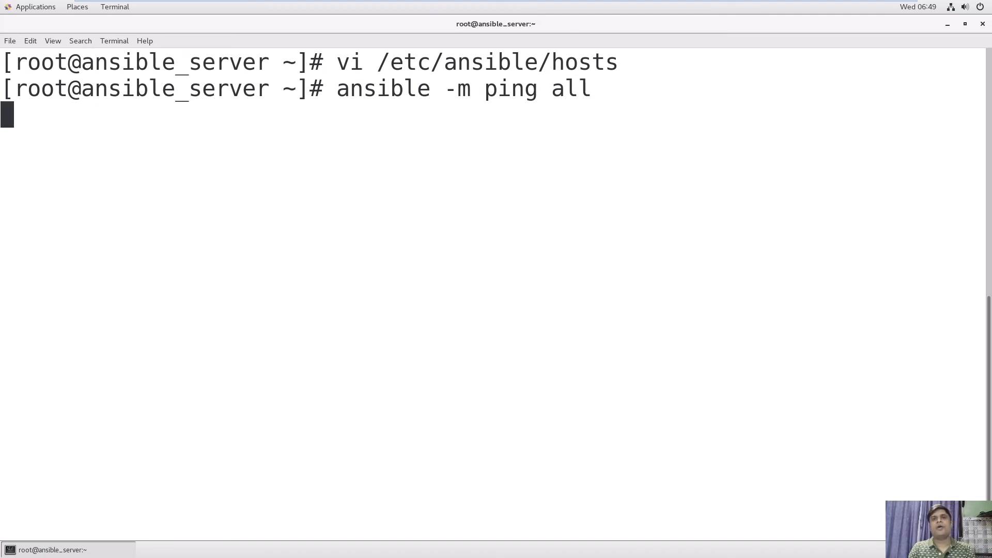
{"action": "key", "text": "Return"}
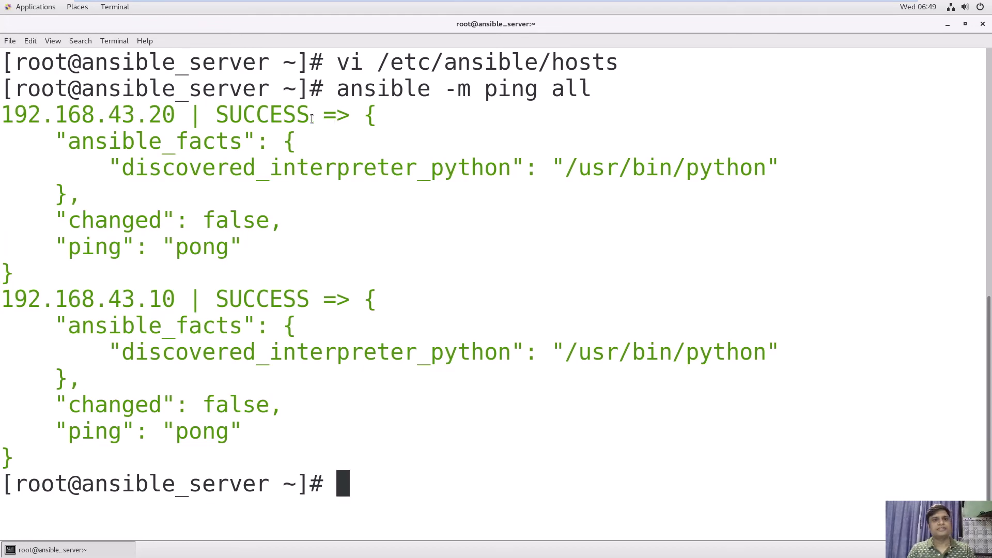
{"action": "mouse_move", "coordinate": [221, 120]}
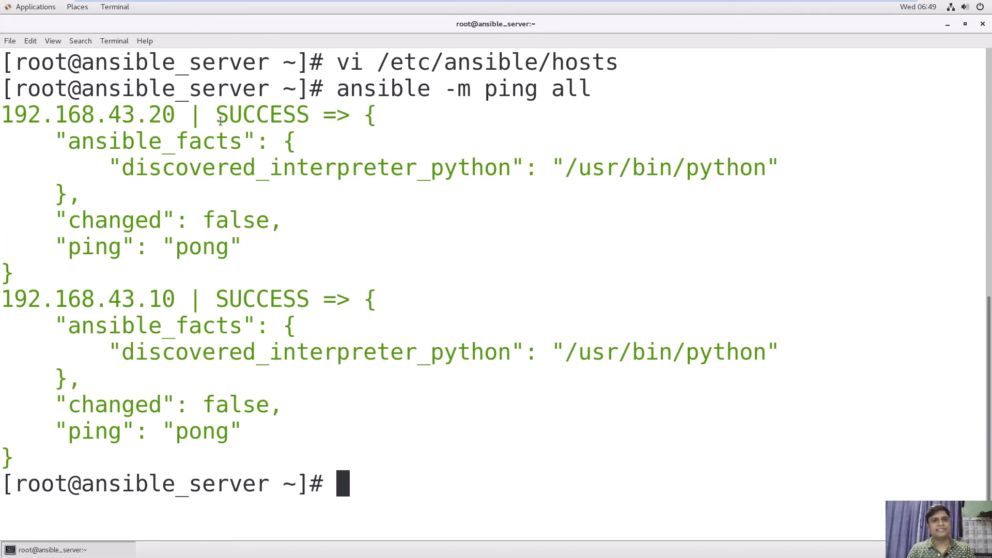
{"action": "mouse_move", "coordinate": [113, 126]}
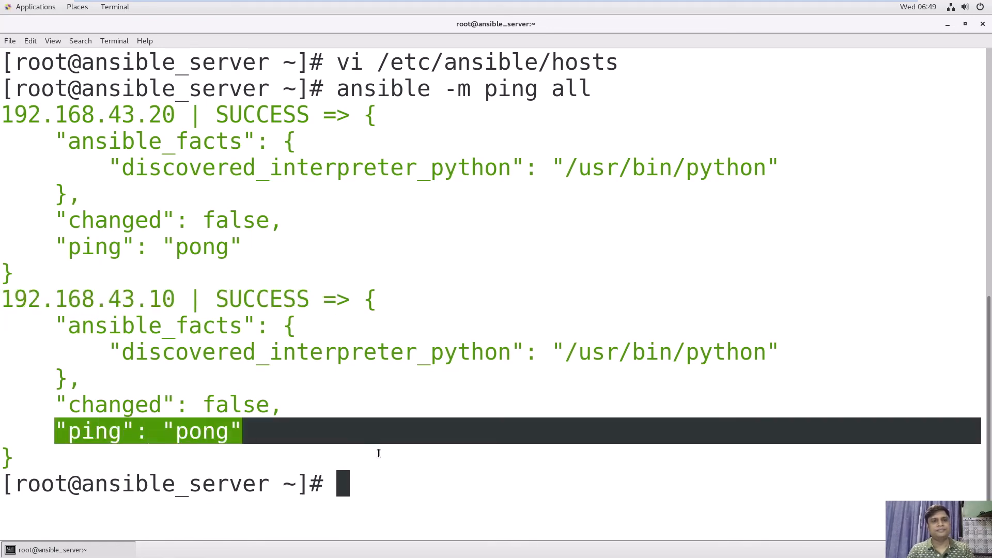
Change the ping target from all to Testserver: ansible -m ping Testserver.
{"action": "type", "text": "ansible -m ping all"}
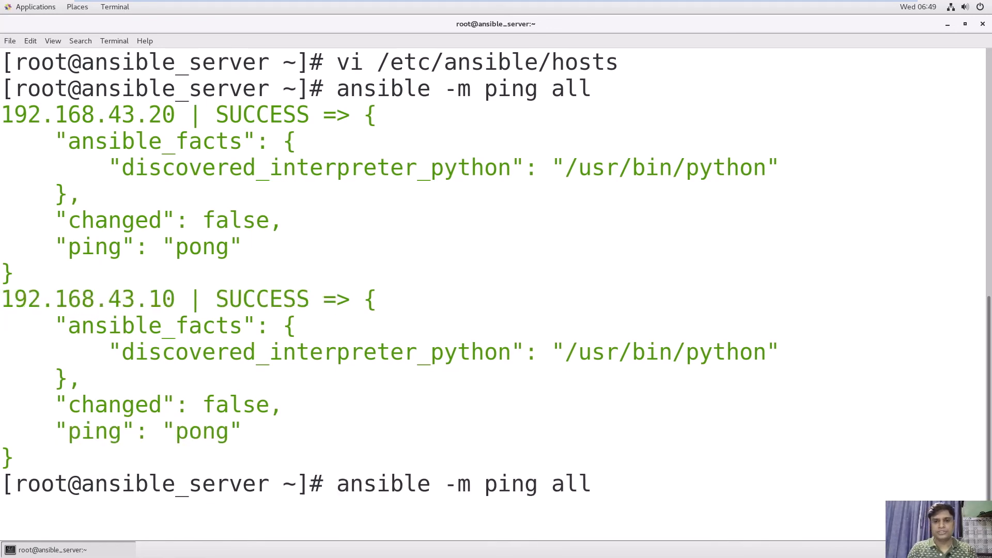
{"action": "key", "text": "BackSpace"}
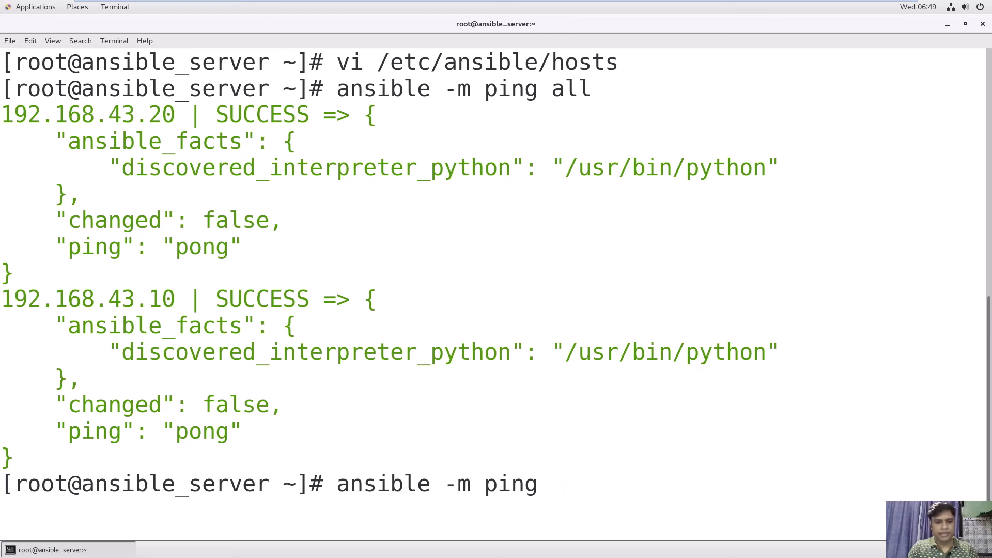
{"action": "type", "text": "Tes"}
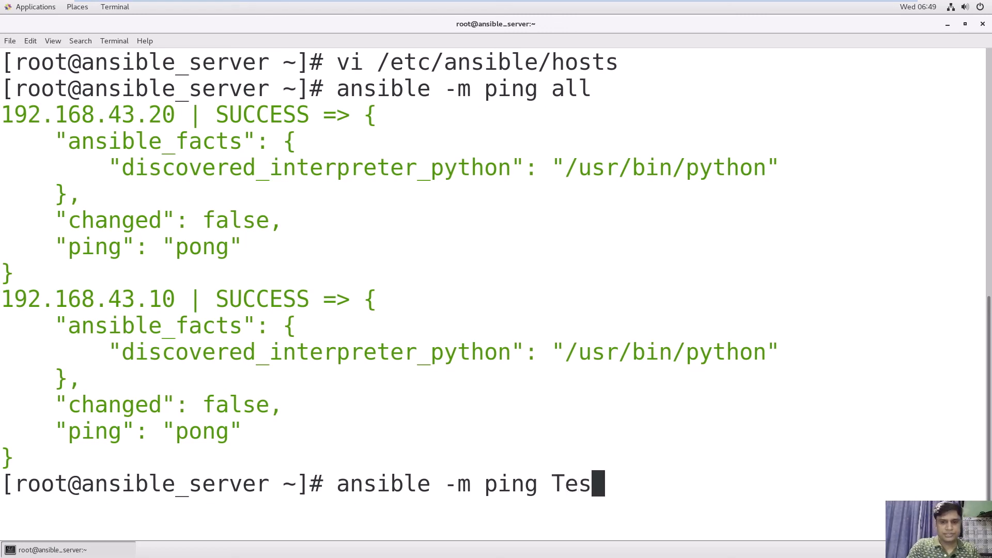
{"action": "type", "text": "tserver"}
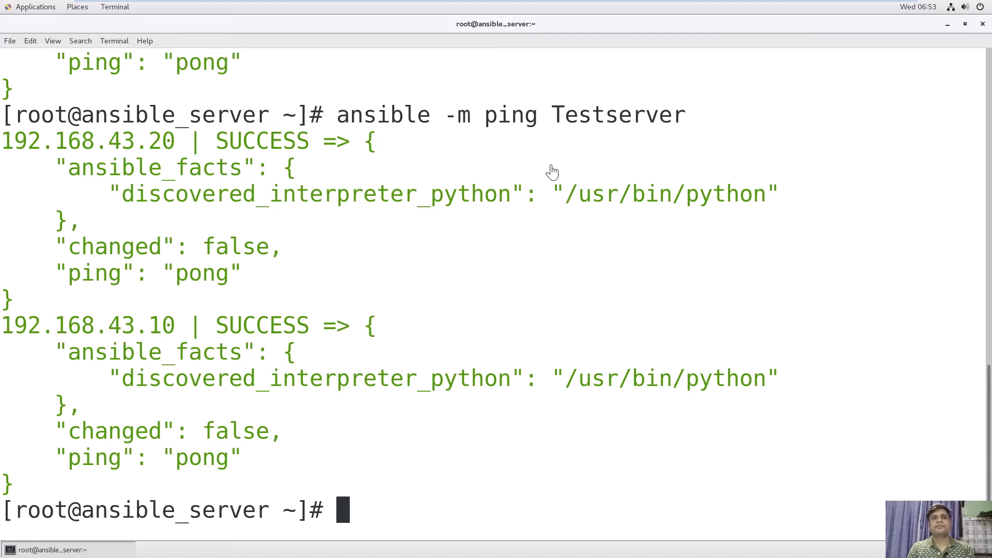
{"action": "mouse_move", "coordinate": [499, 257]}
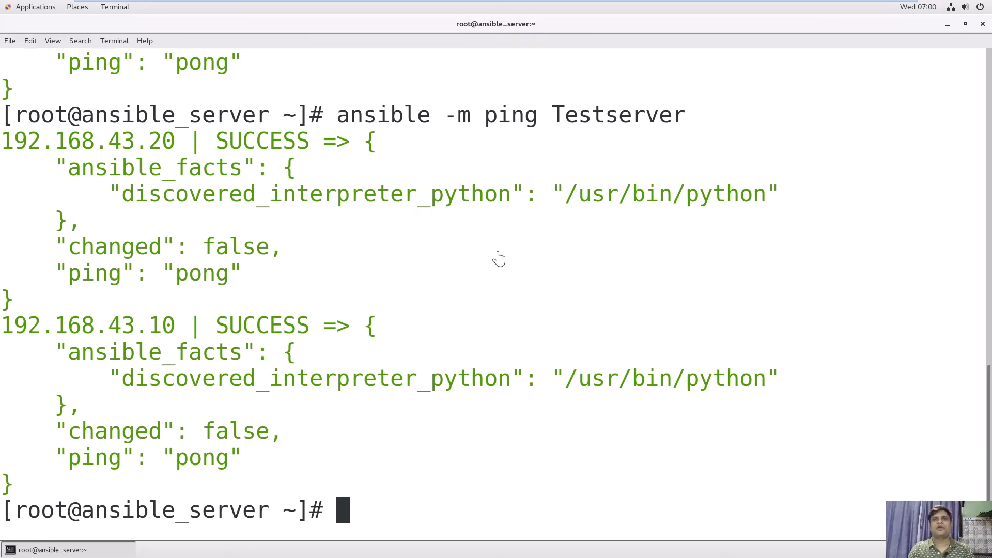